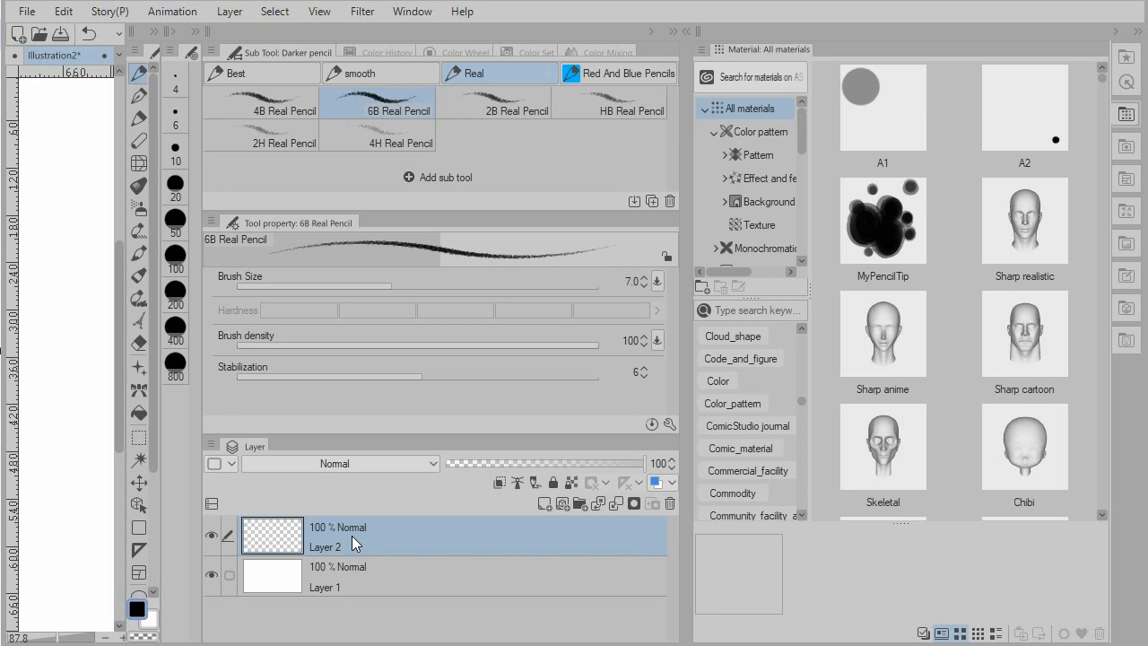
mouse_move(358, 543)
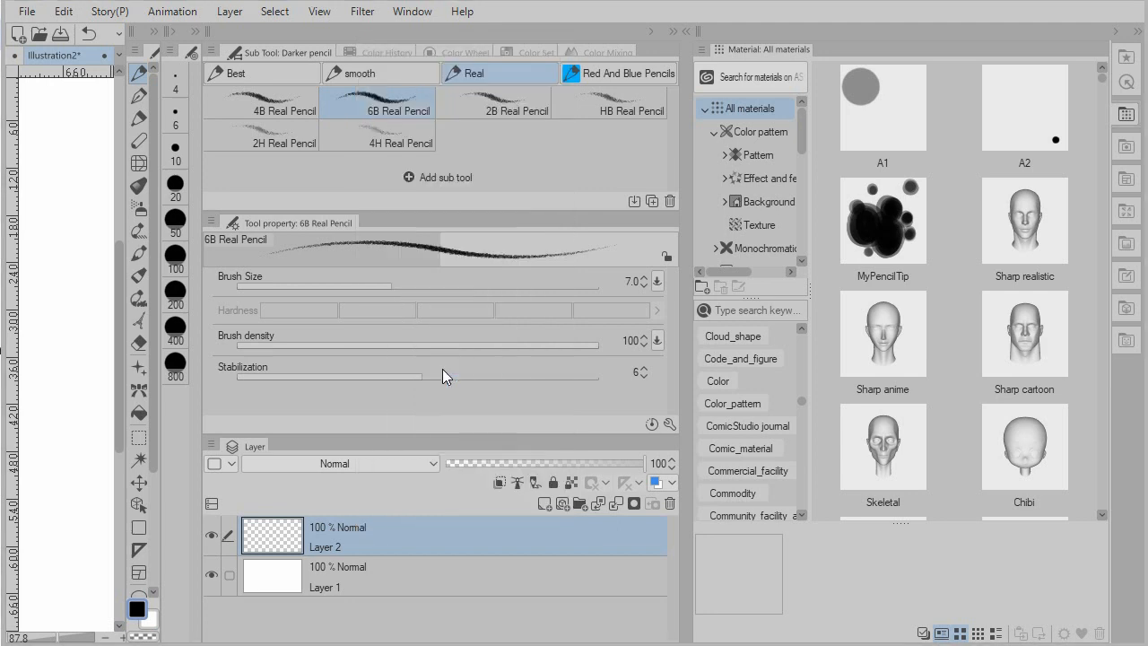
Step: Convert the upper drawing layer to a gray-expression raster layer named Layer 2 2
click(573, 314)
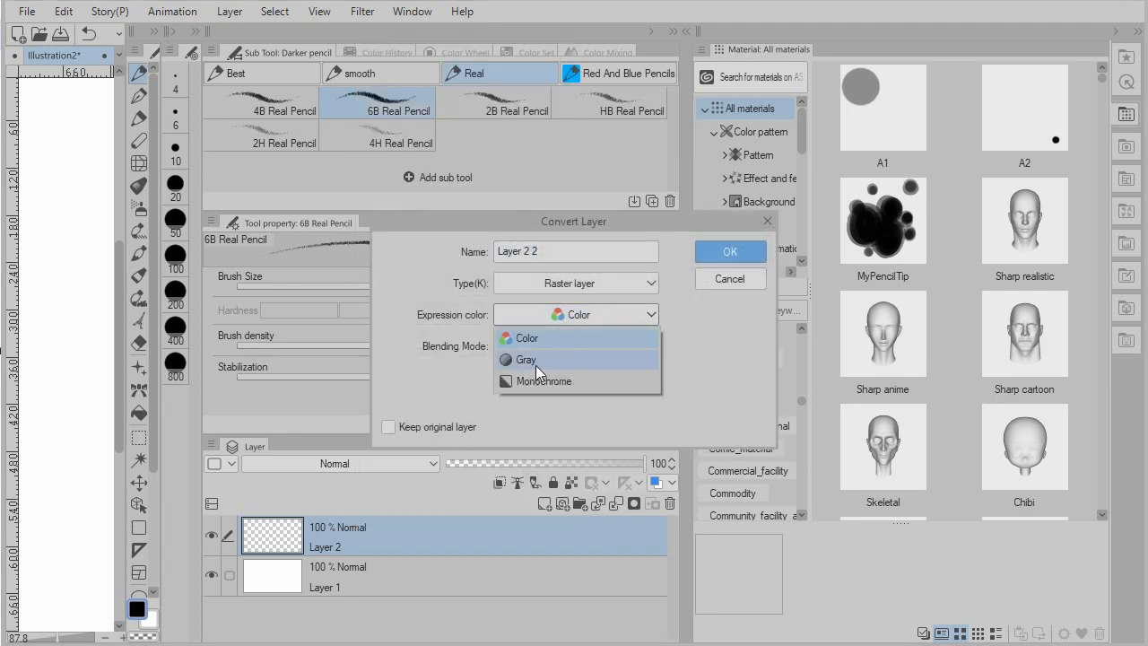
click(729, 251)
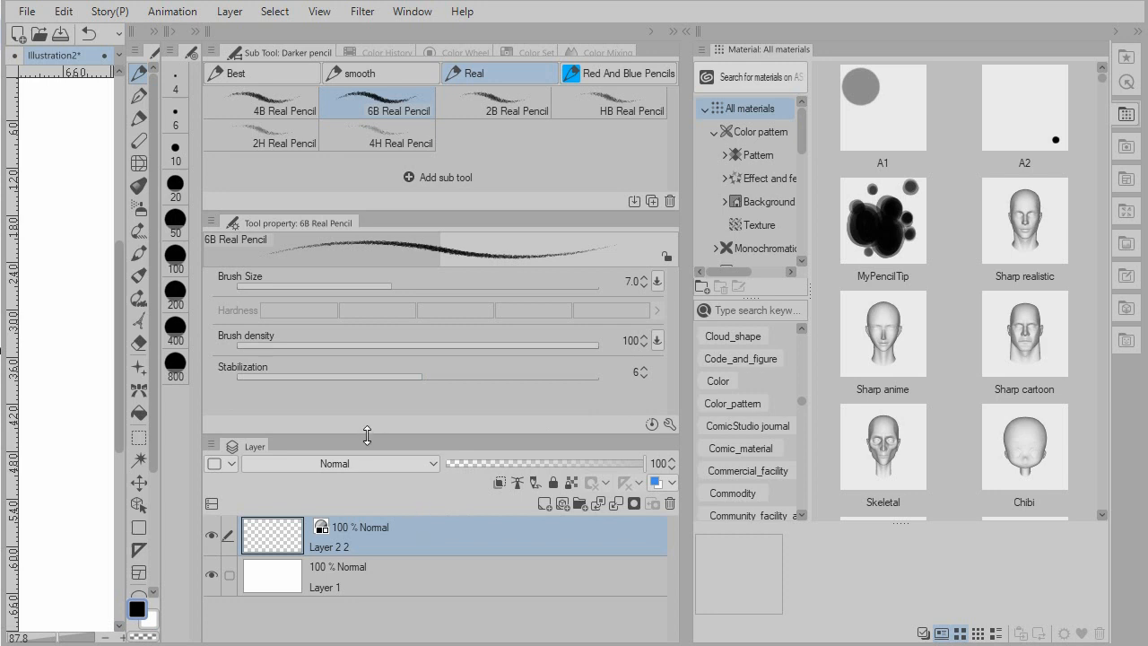
mouse_move(366, 435)
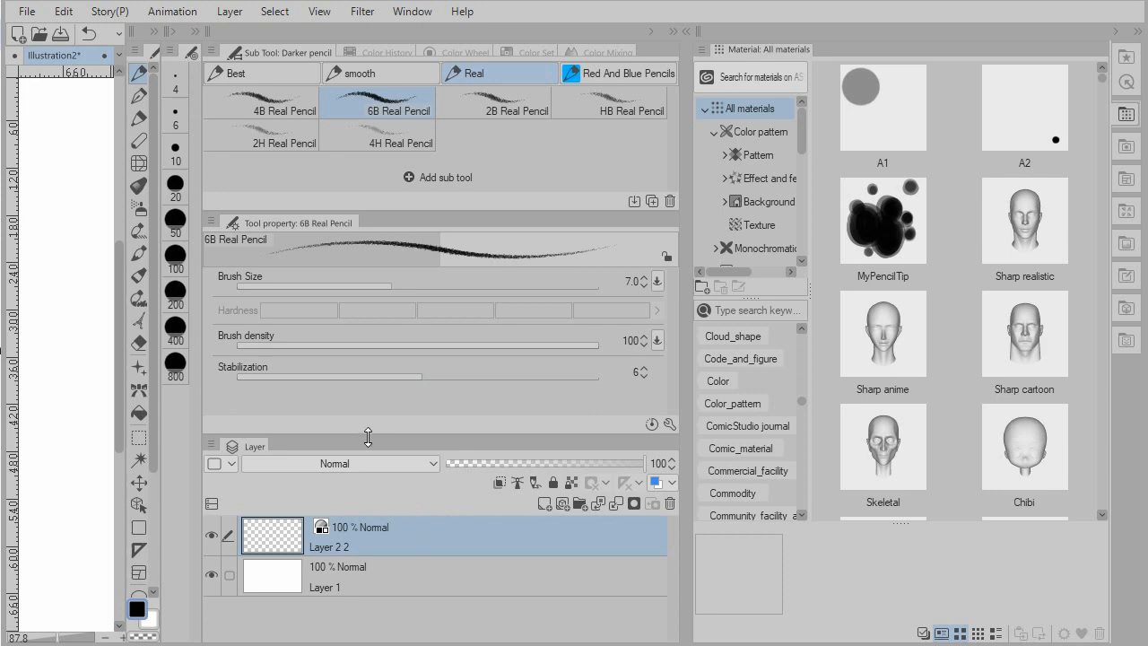
mouse_move(310, 460)
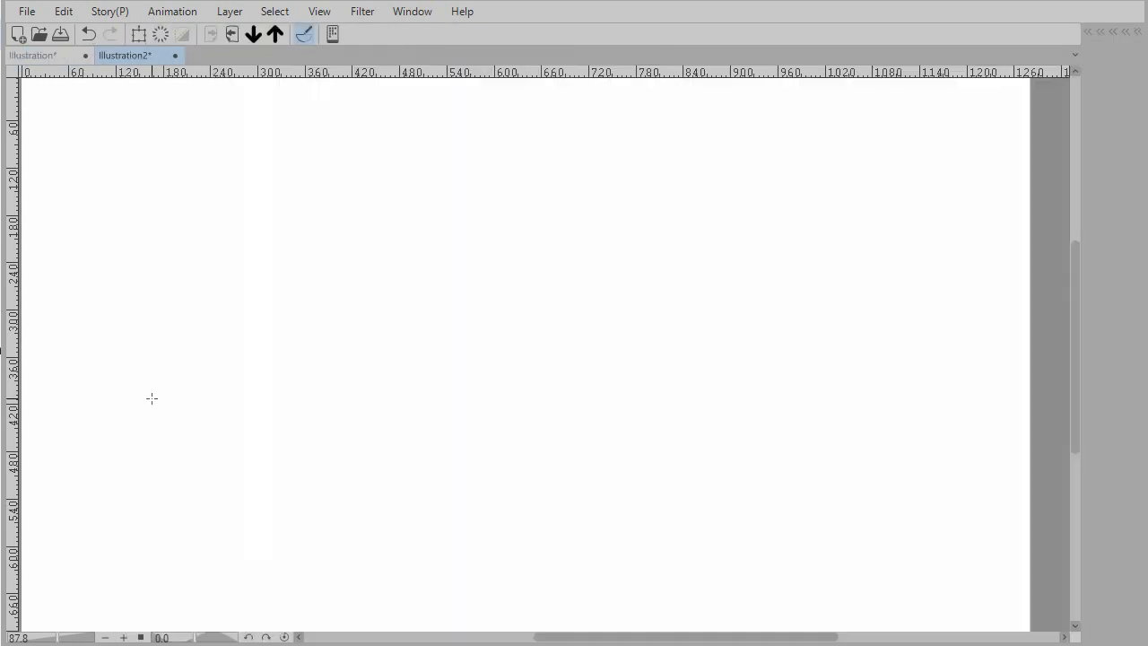
Step: Select a rectangle, fill its lower half black, then draw white and gray rings on it
drag(278, 349, 525, 567)
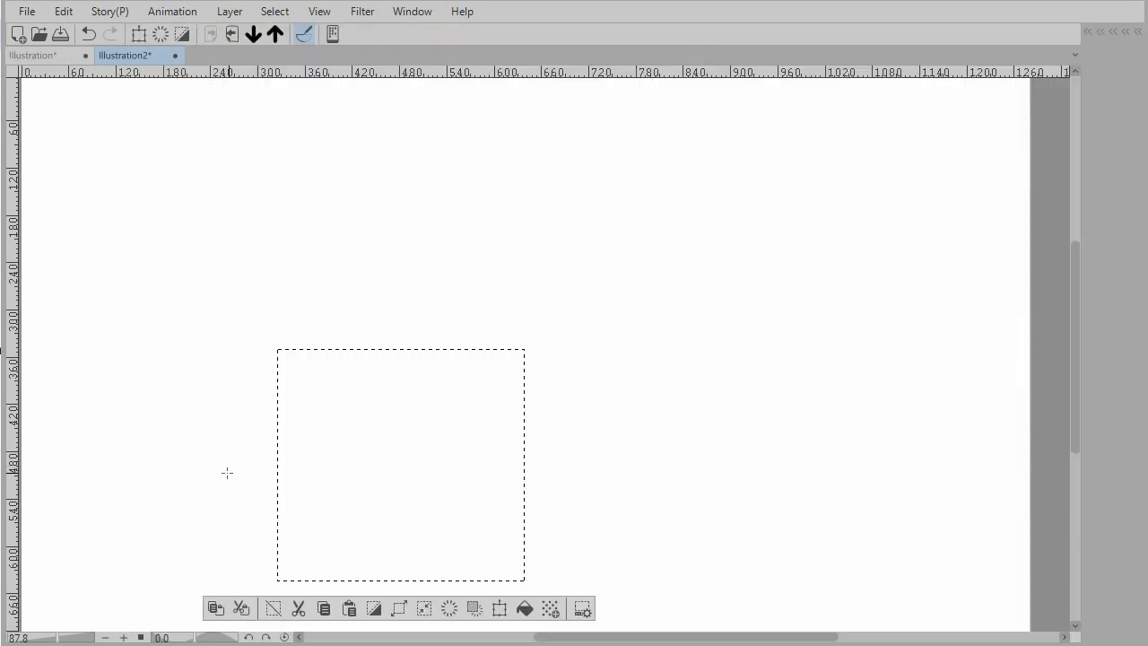
drag(240, 466, 536, 590)
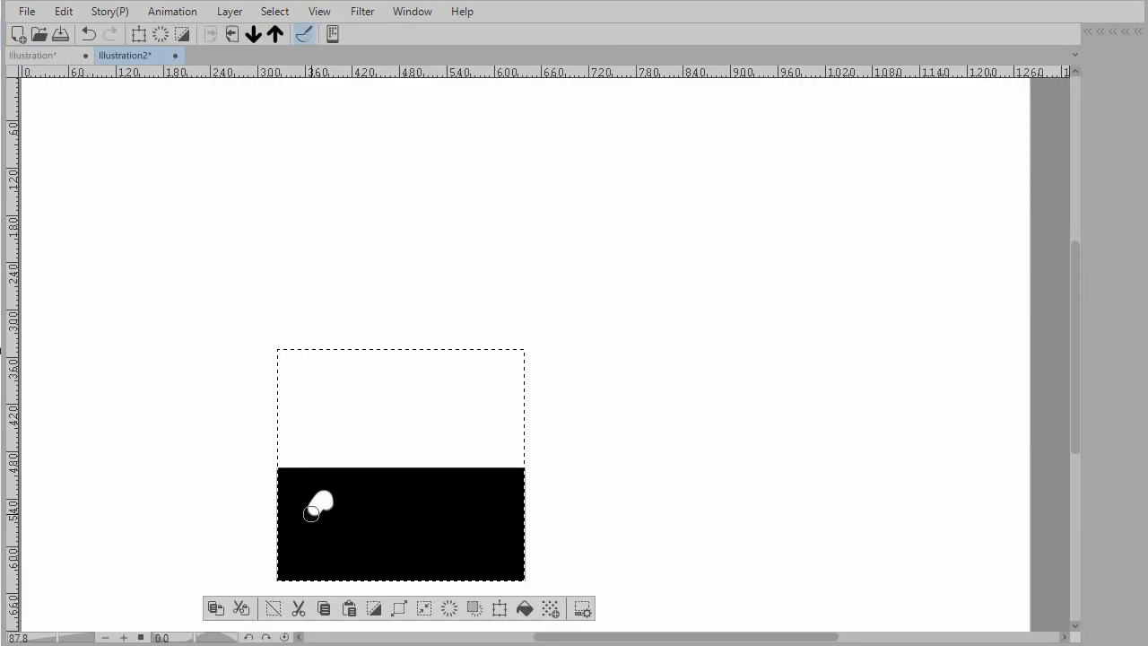
drag(314, 513, 347, 492)
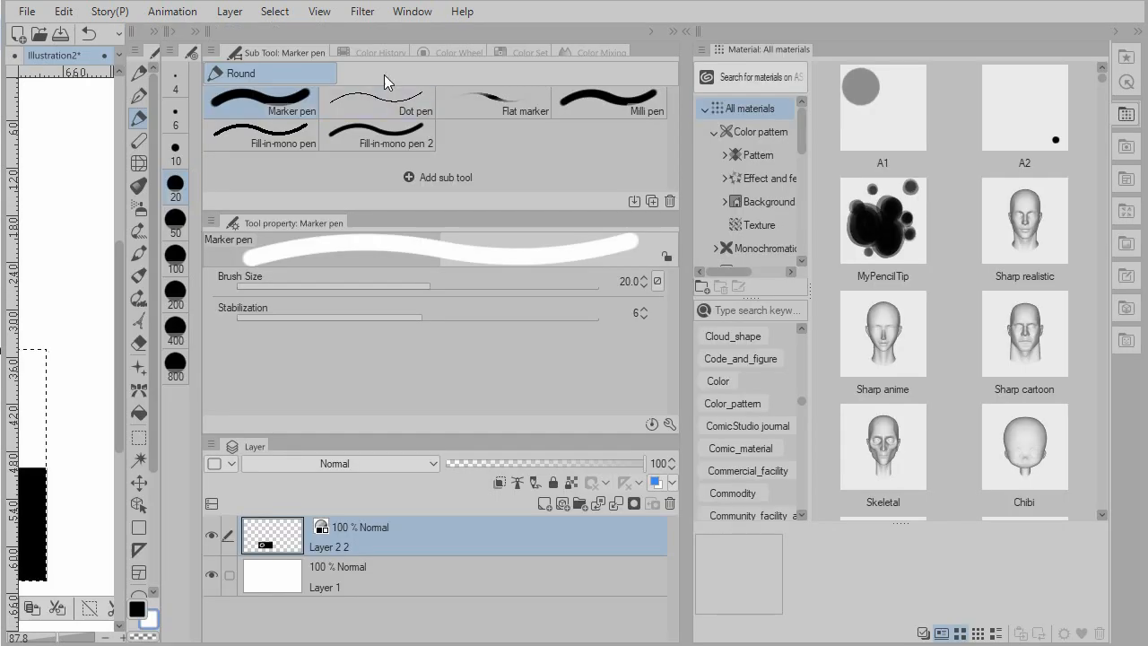
click(380, 52)
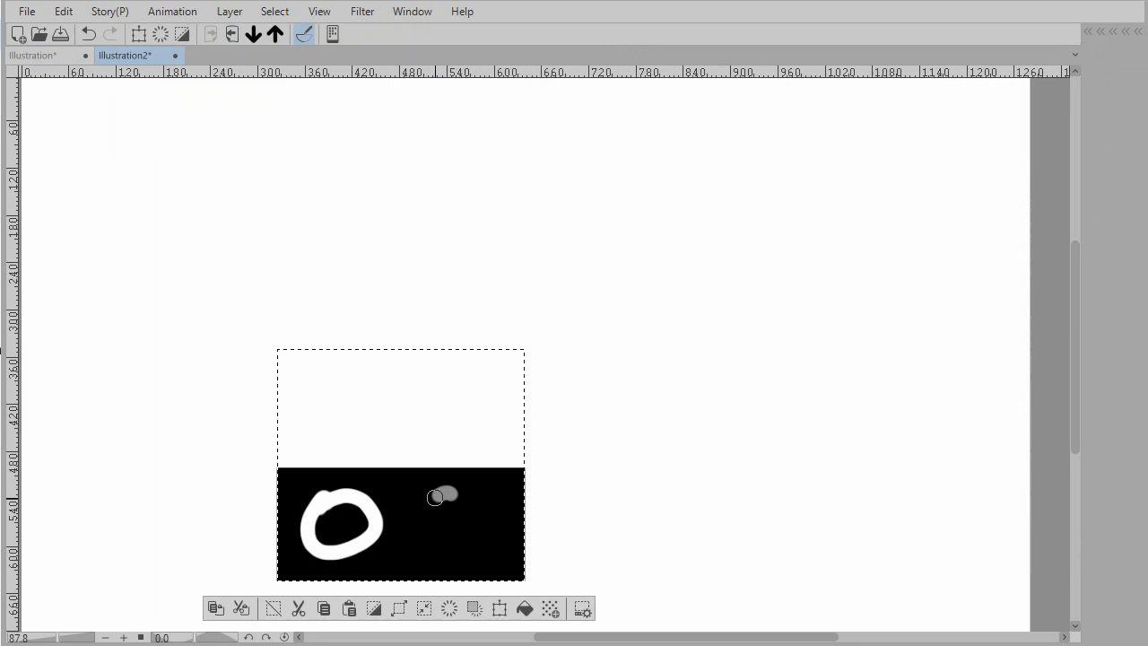
drag(436, 496, 491, 492)
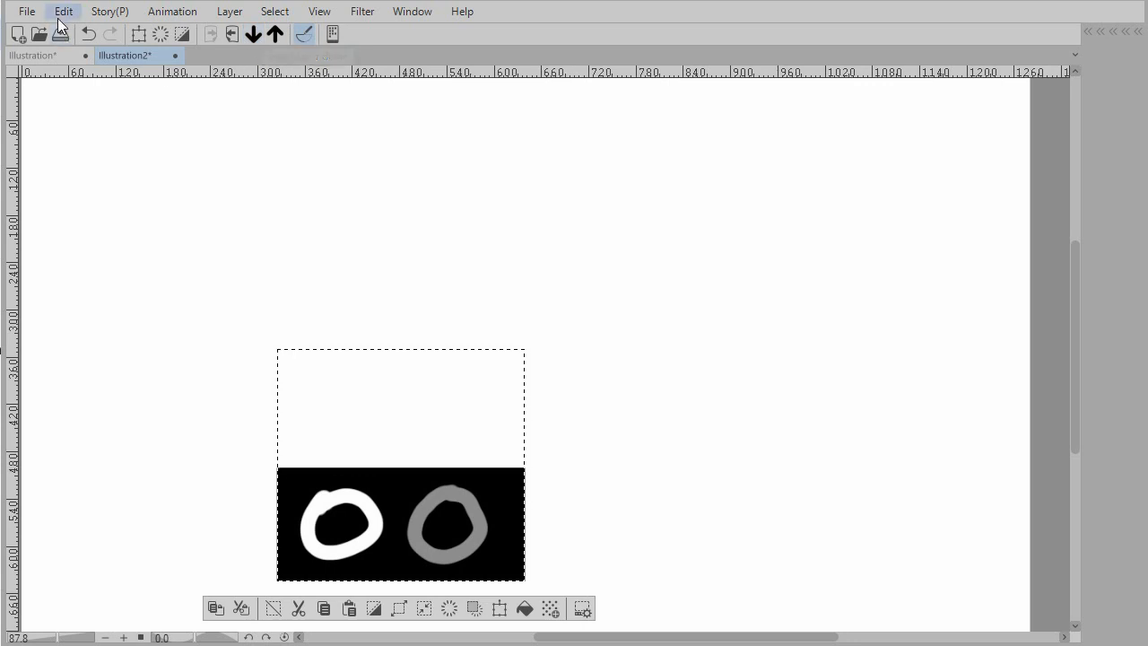
Step: Register the ring image as brush-tip material 'A5' in the Image material > Brush folder
click(63, 11)
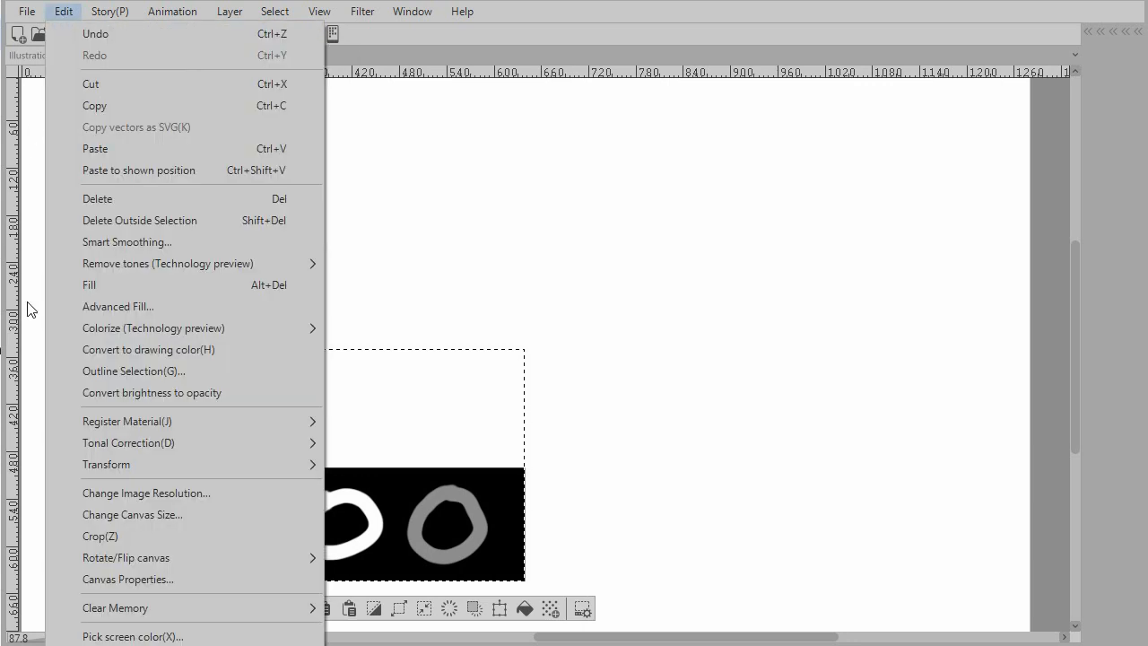
mouse_move(126, 421)
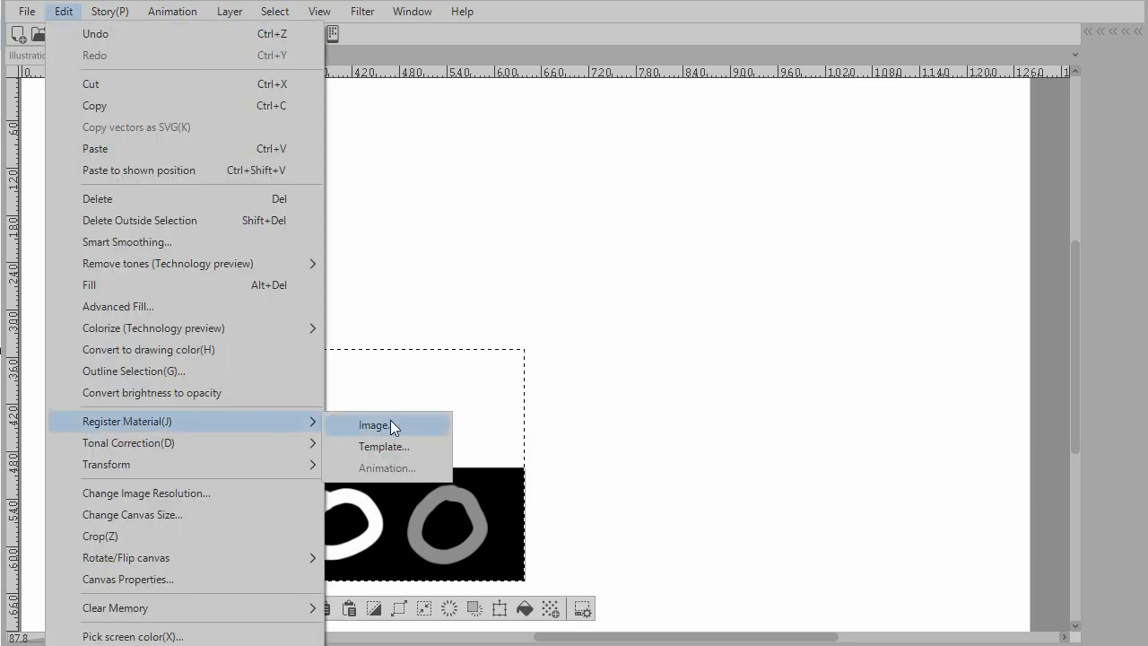
click(373, 424)
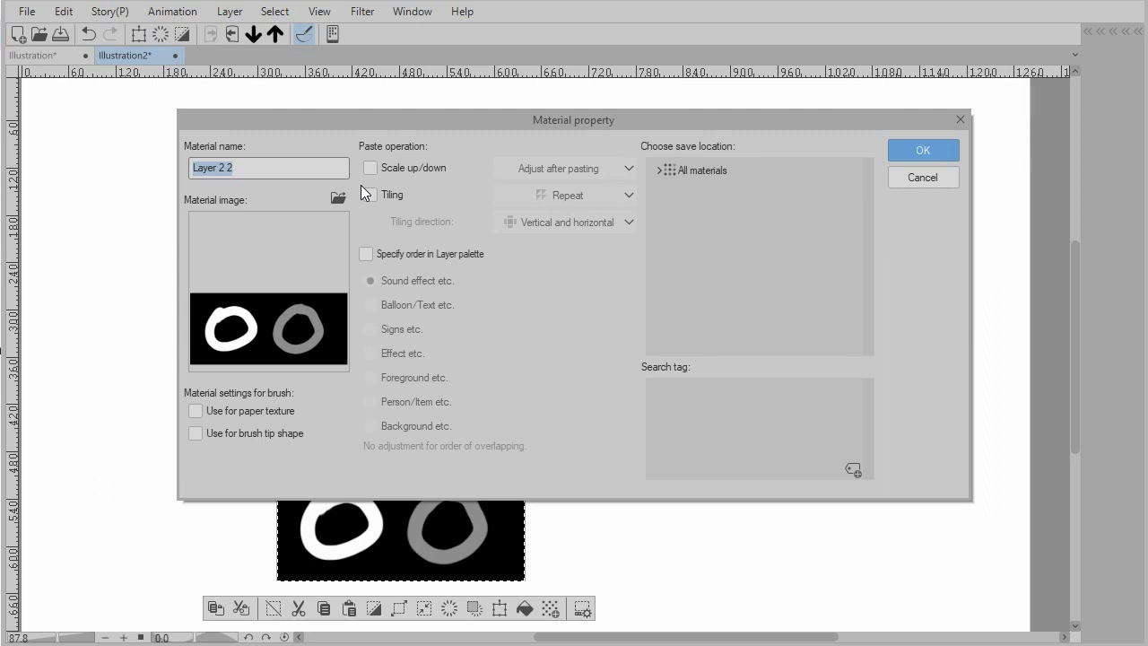
text(A5)
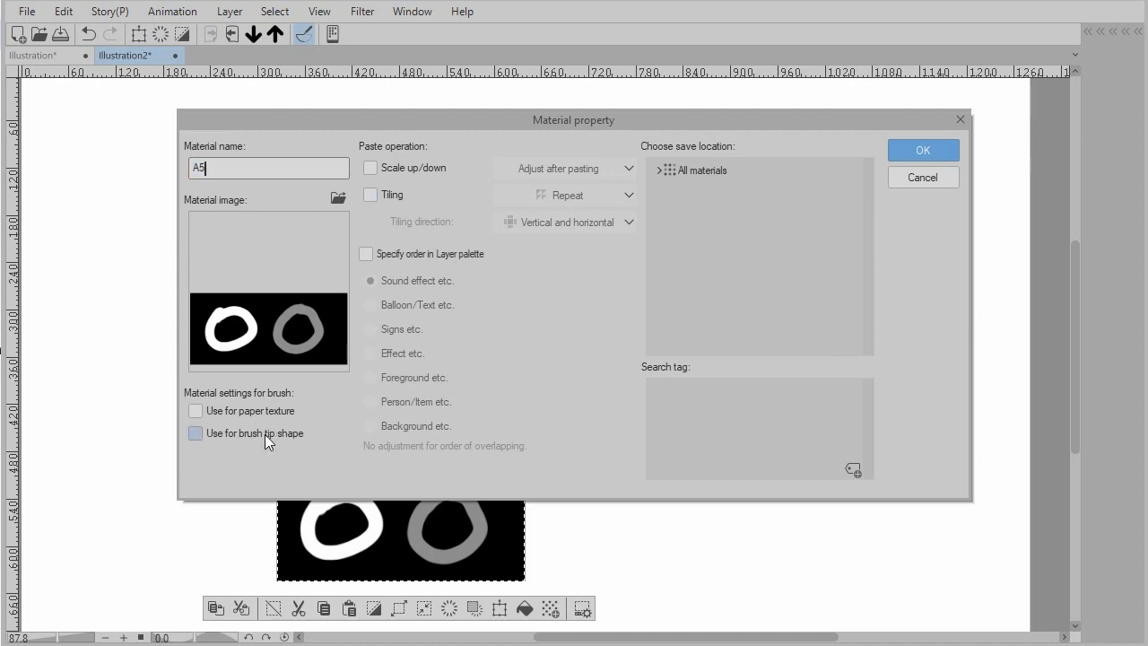
click(195, 433)
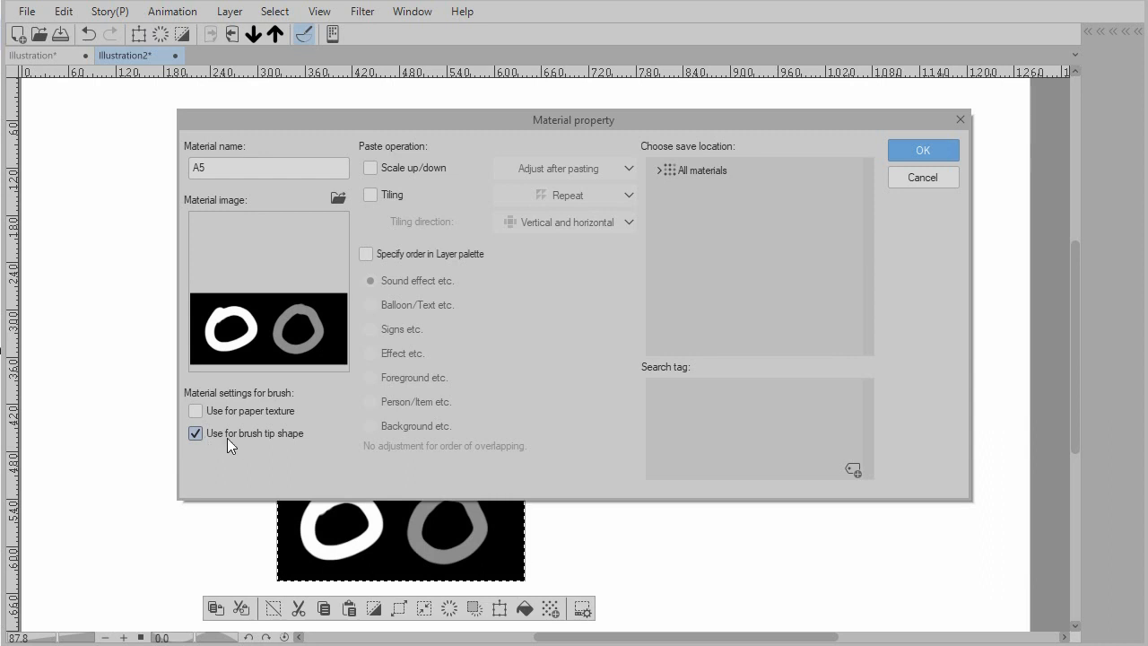
click(703, 169)
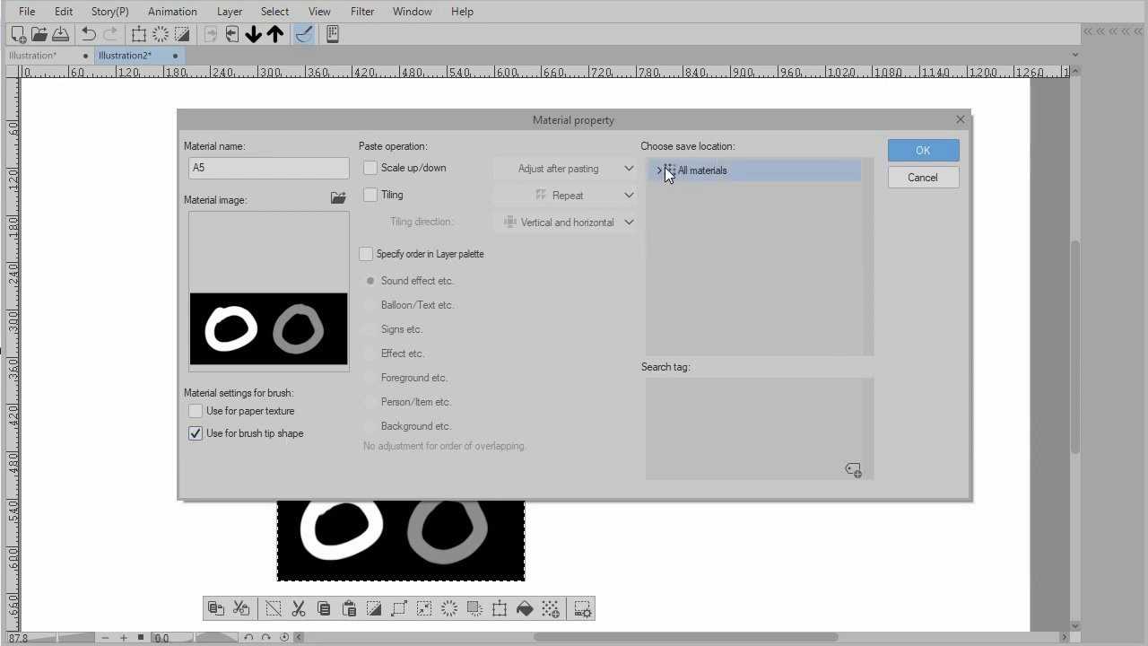
click(659, 171)
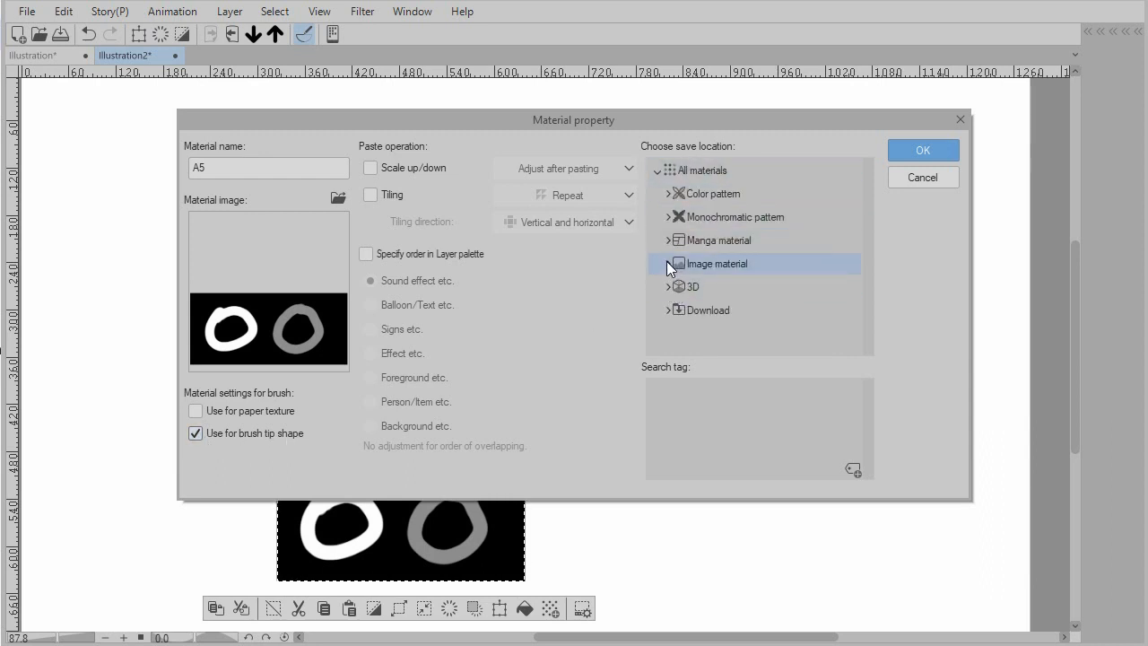
click(668, 262)
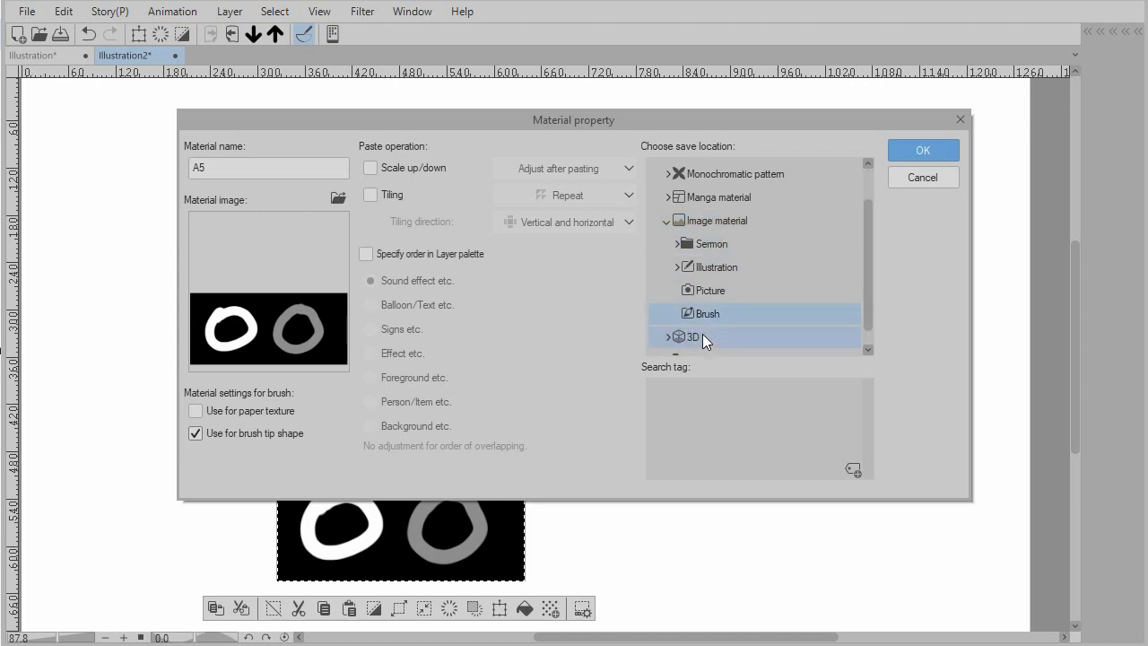
click(702, 313)
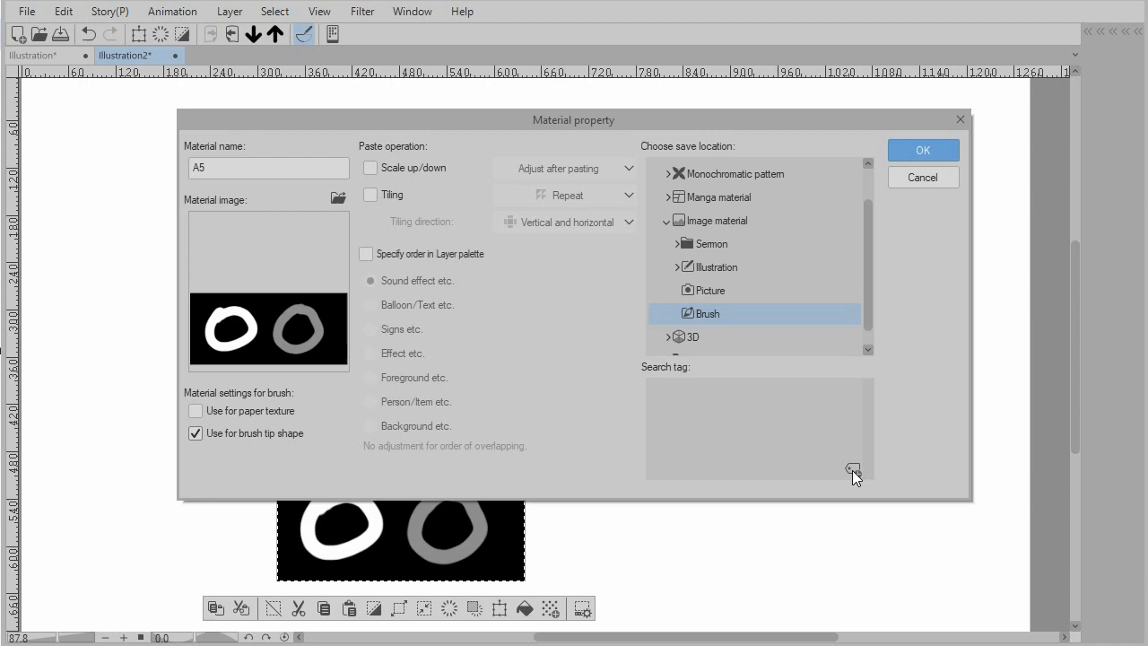
click(922, 149)
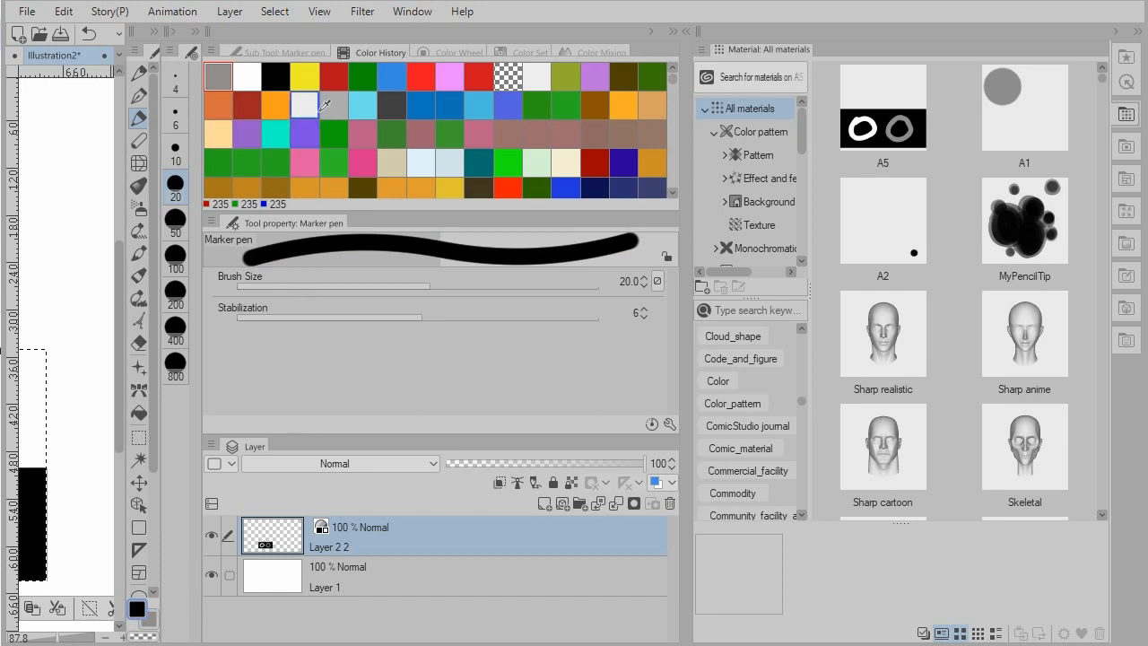
Step: Pick red as the main colour and yellow as the sub colour from Color History
click(334, 76)
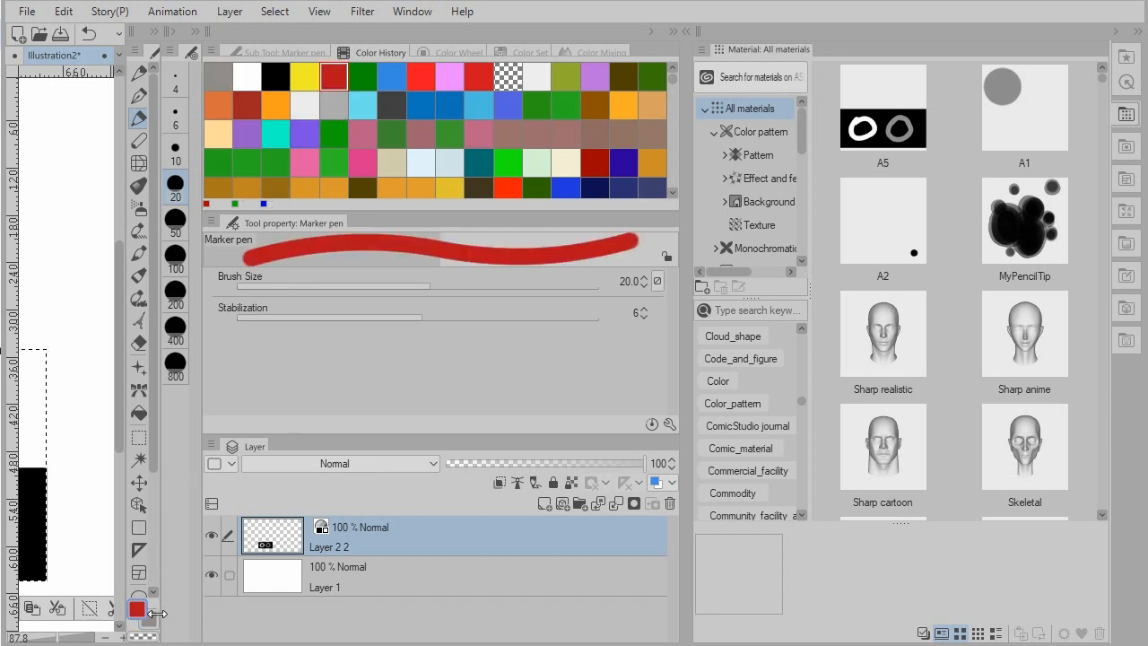
click(305, 76)
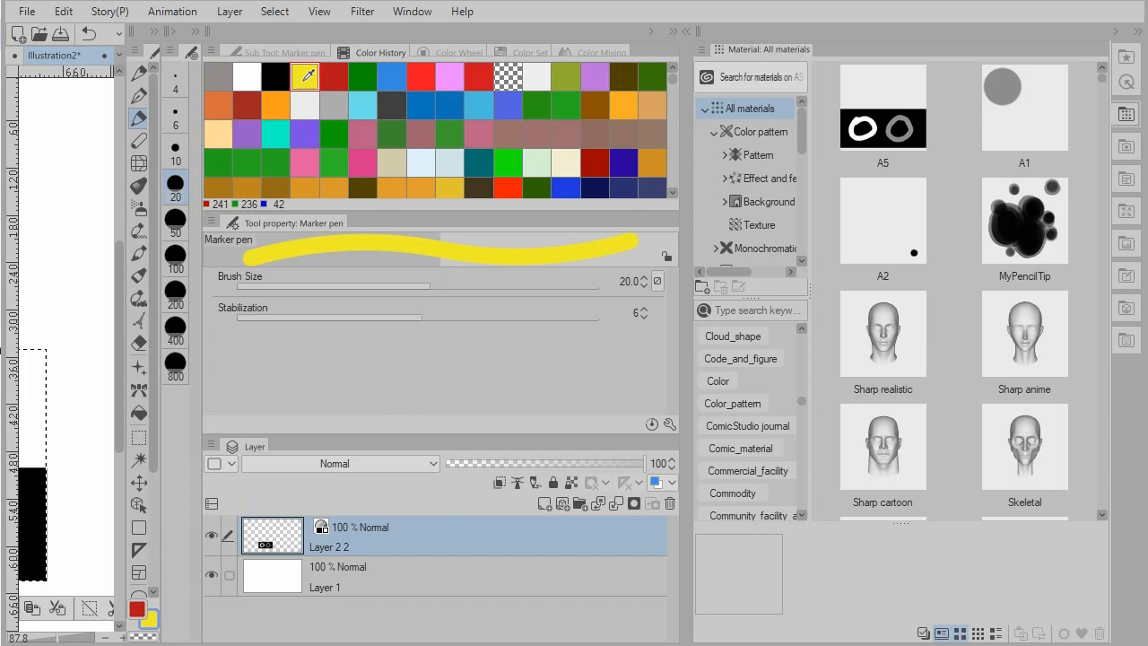
click(332, 162)
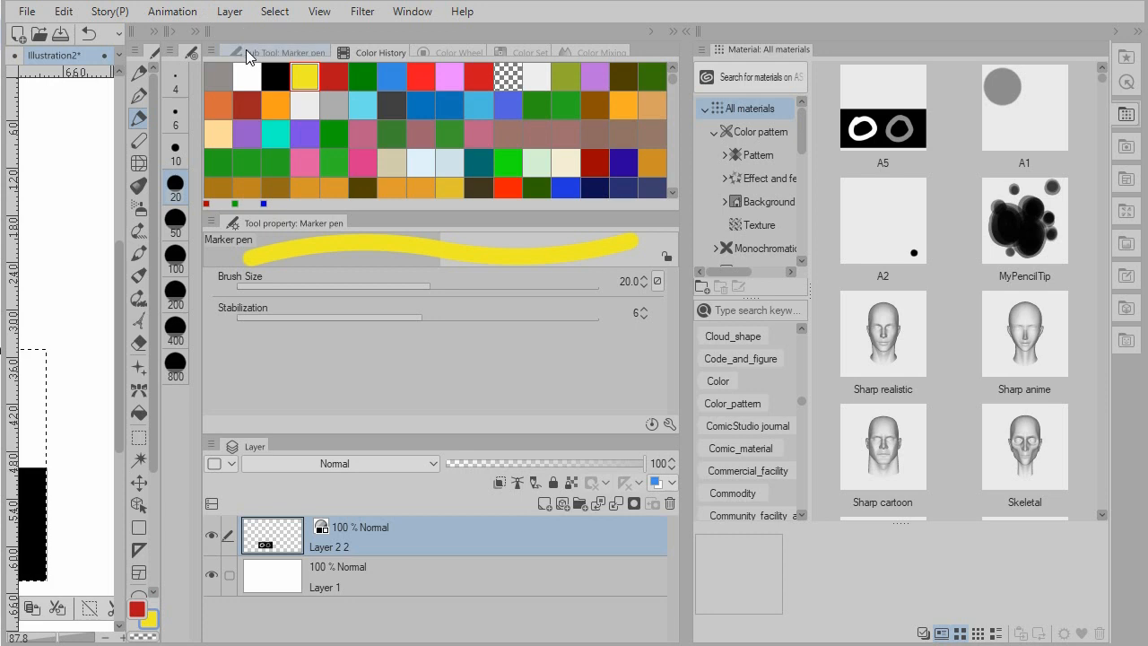
click(140, 74)
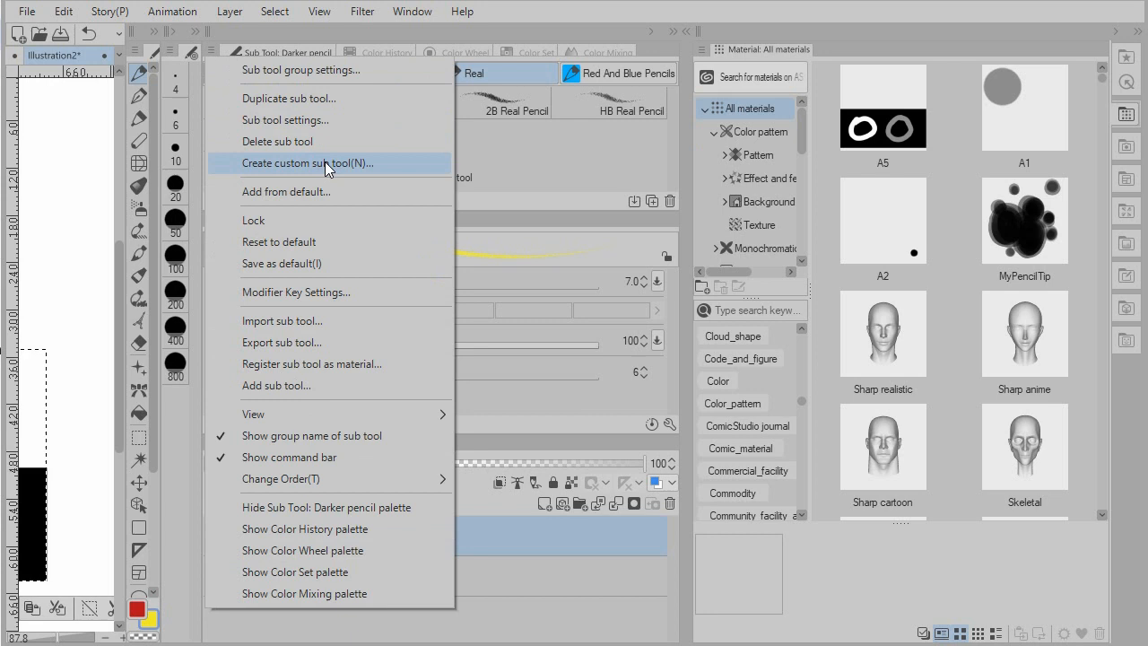
Step: Create a custom pencil sub tool named 'Real'
click(308, 162)
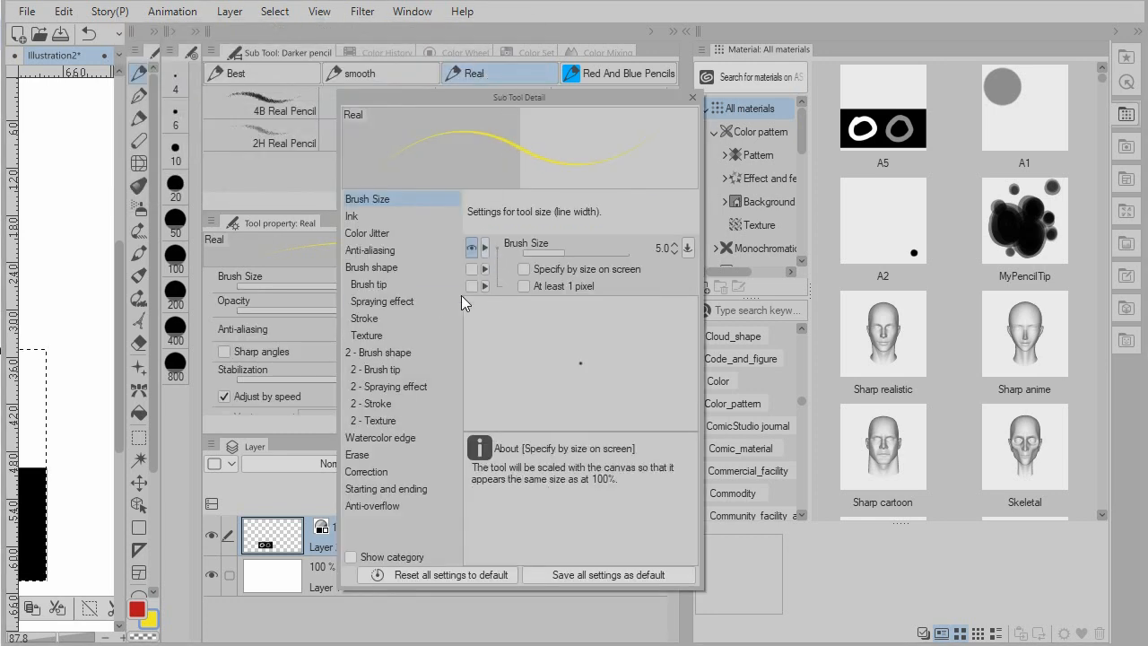
Step: Set the A5 ring material as the Real pencil's tip and raise brush size to about 71.7
click(368, 284)
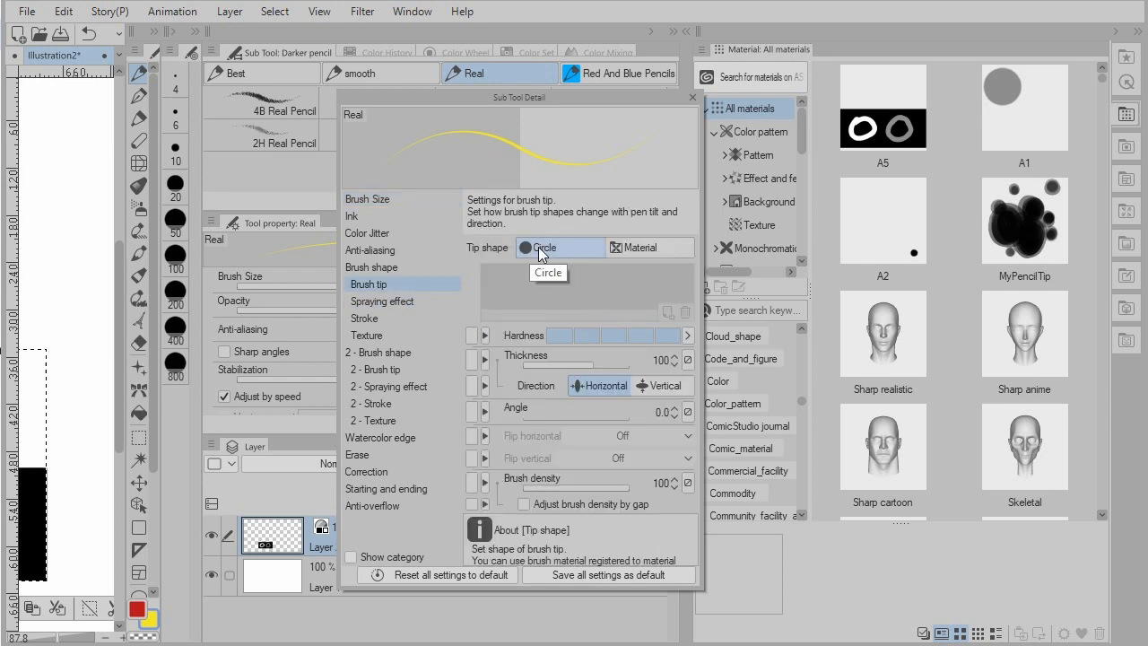
click(637, 248)
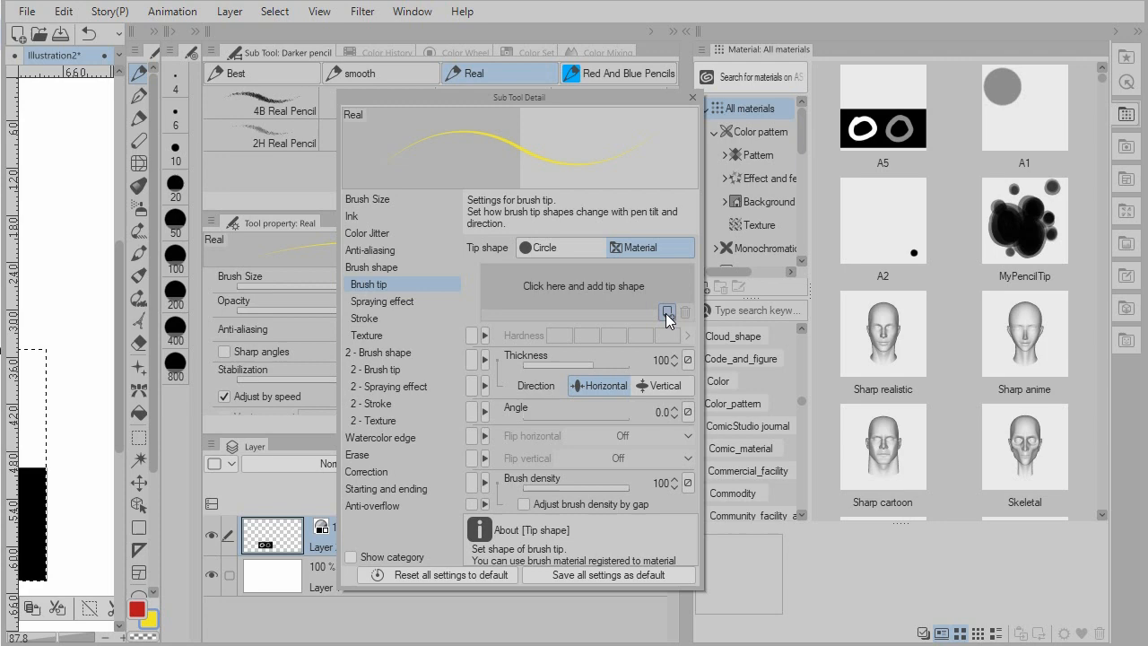
mouse_move(667, 313)
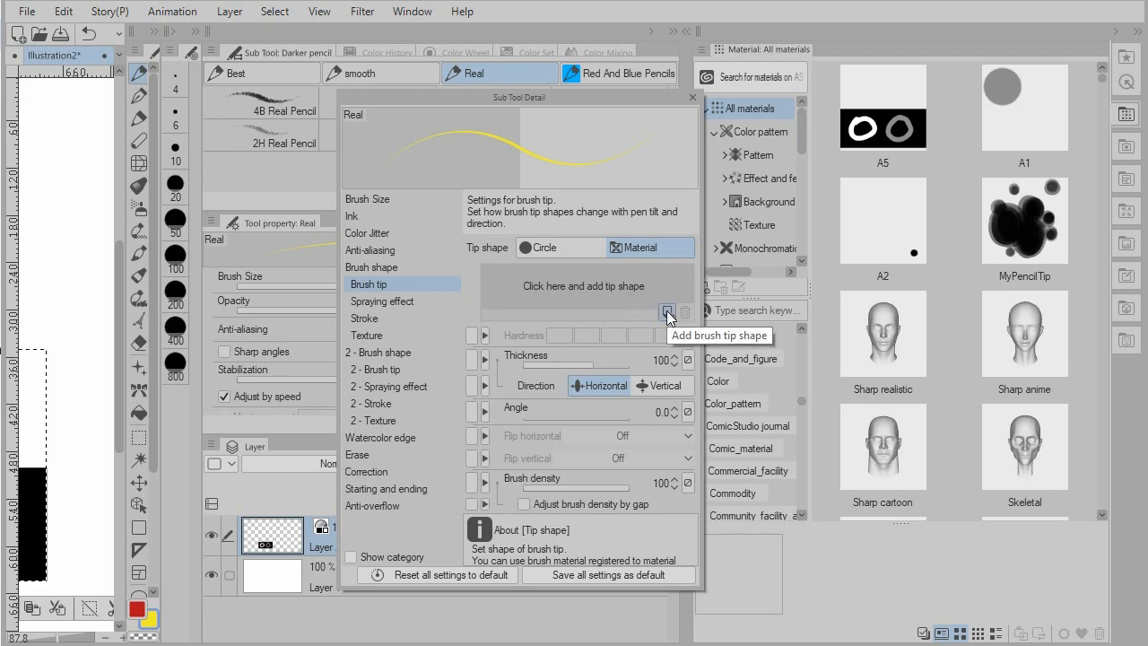
click(667, 311)
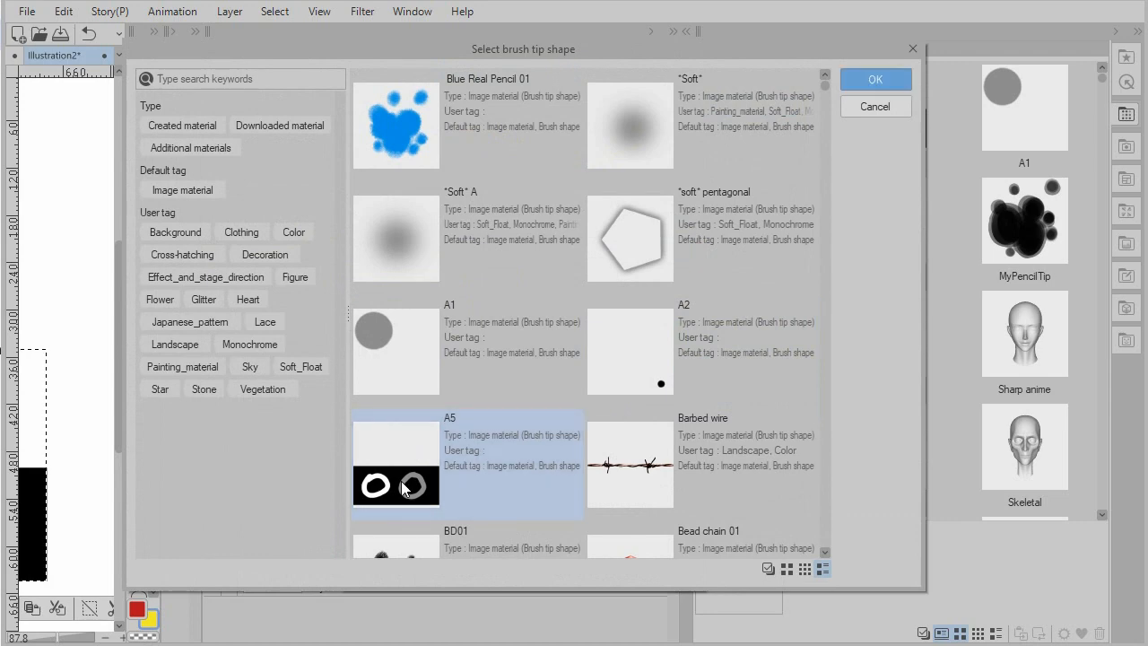
click(874, 79)
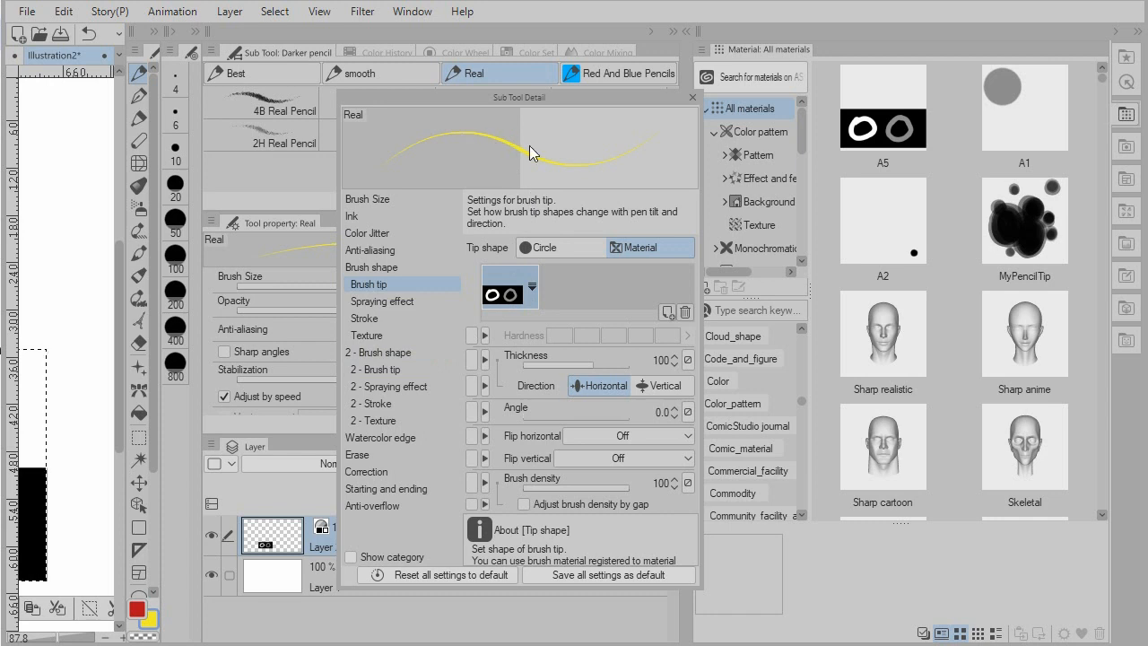
mouse_move(530, 219)
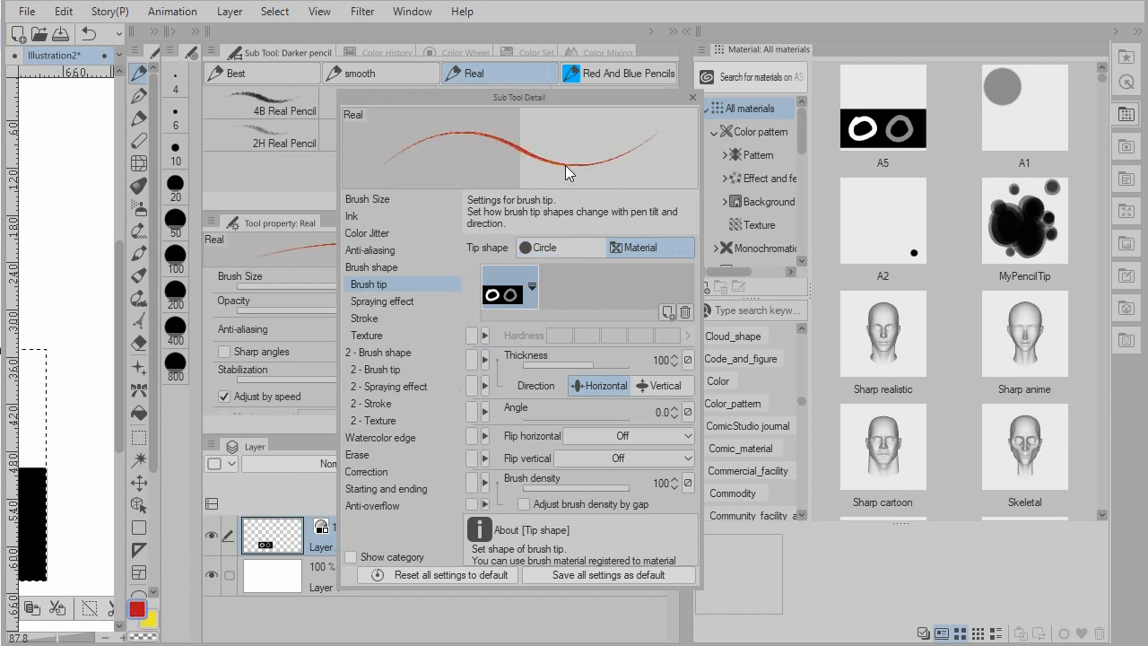
click(368, 198)
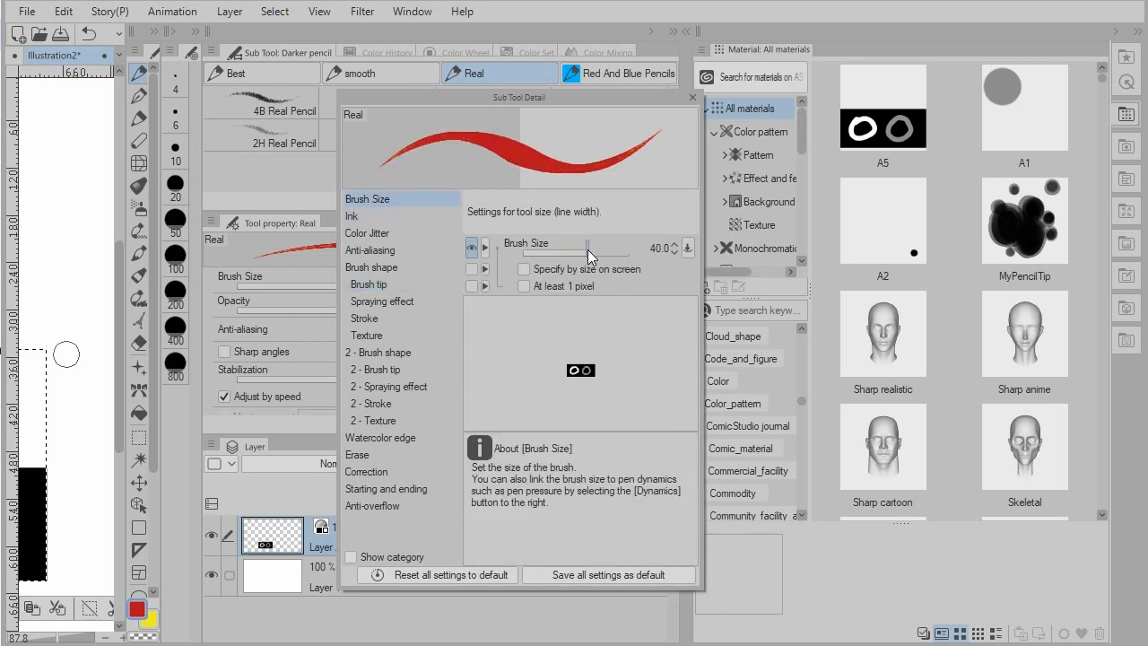
drag(578, 249, 628, 249)
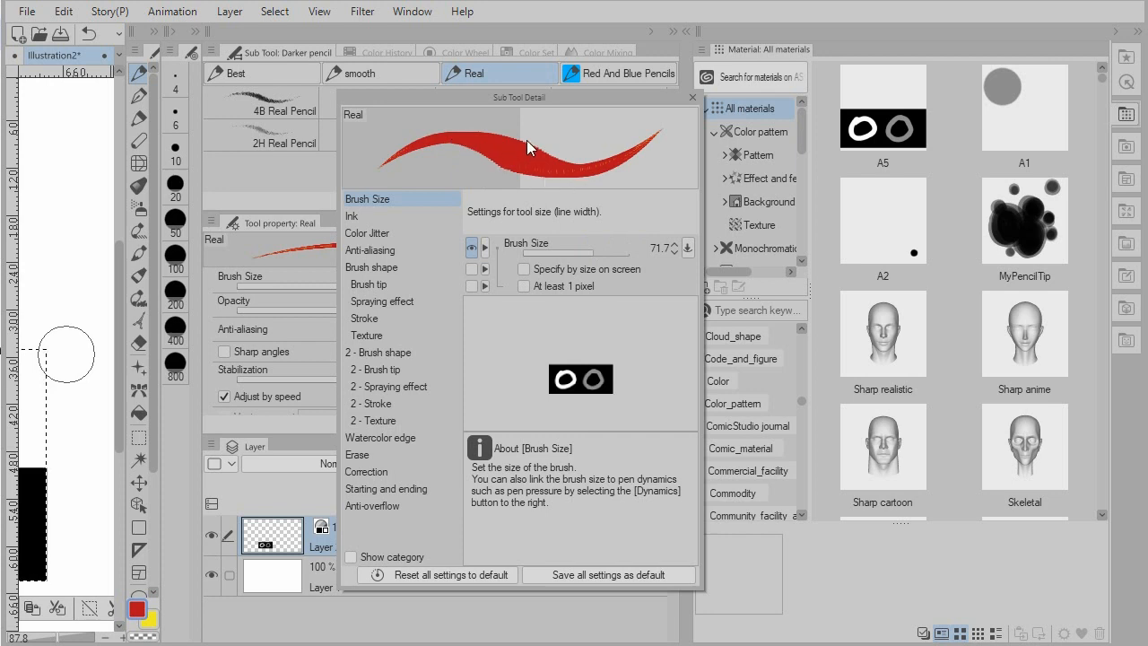
mouse_move(507, 278)
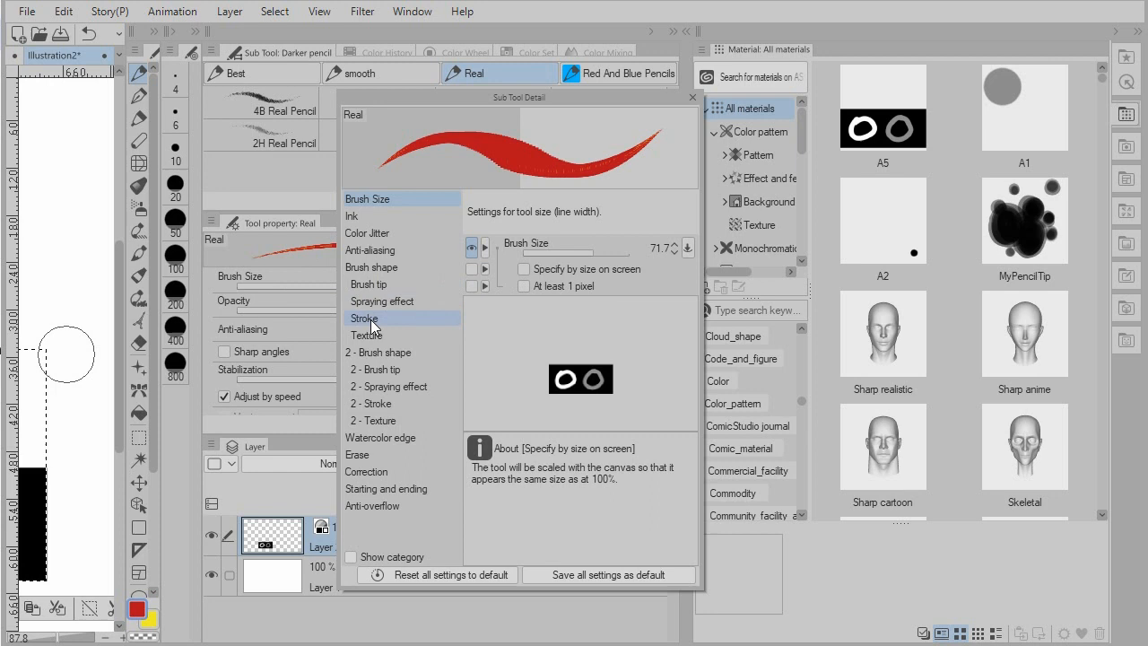
Step: Widen the Real pencil's stroke gap to 92 so ring stamps print separately
click(364, 317)
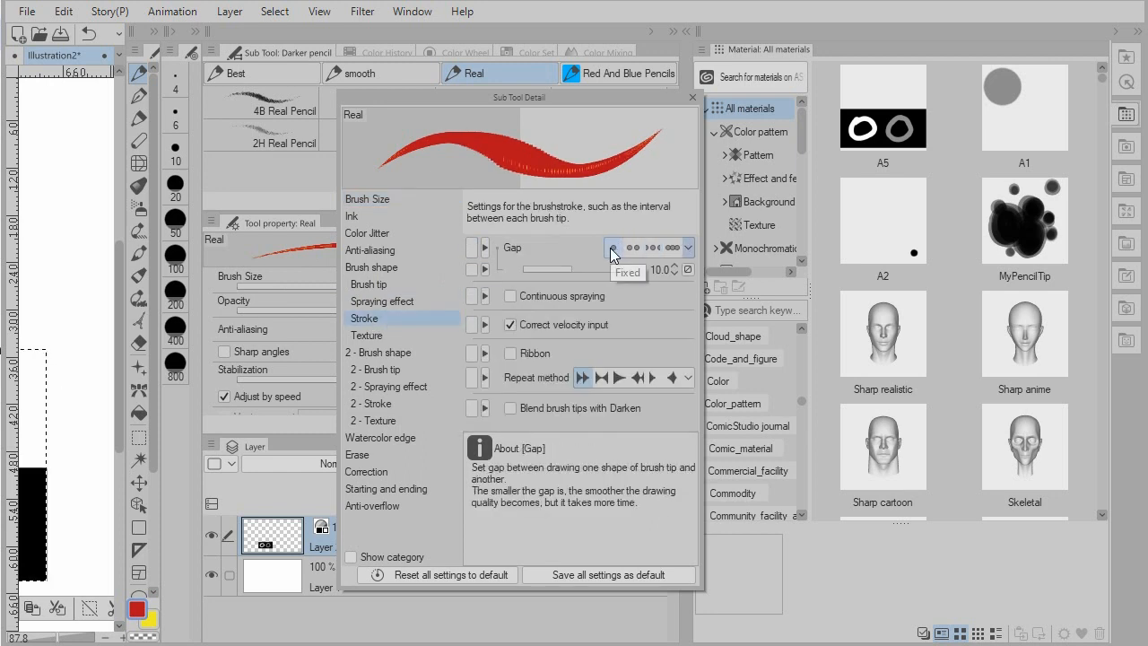
drag(547, 270, 581, 270)
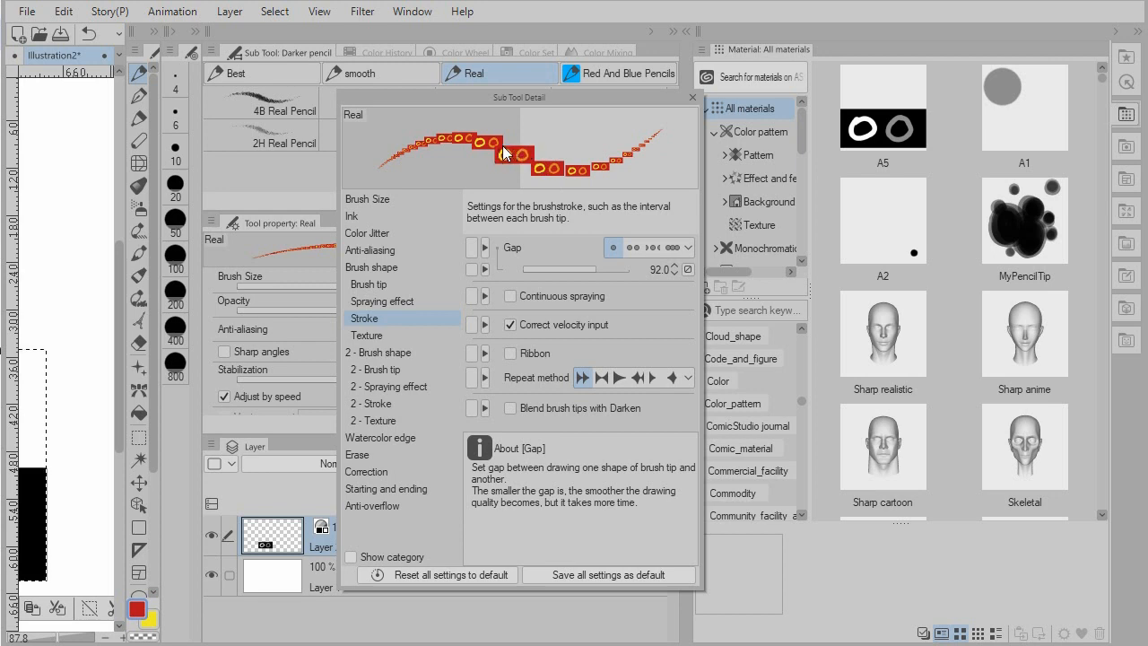
mouse_move(504, 154)
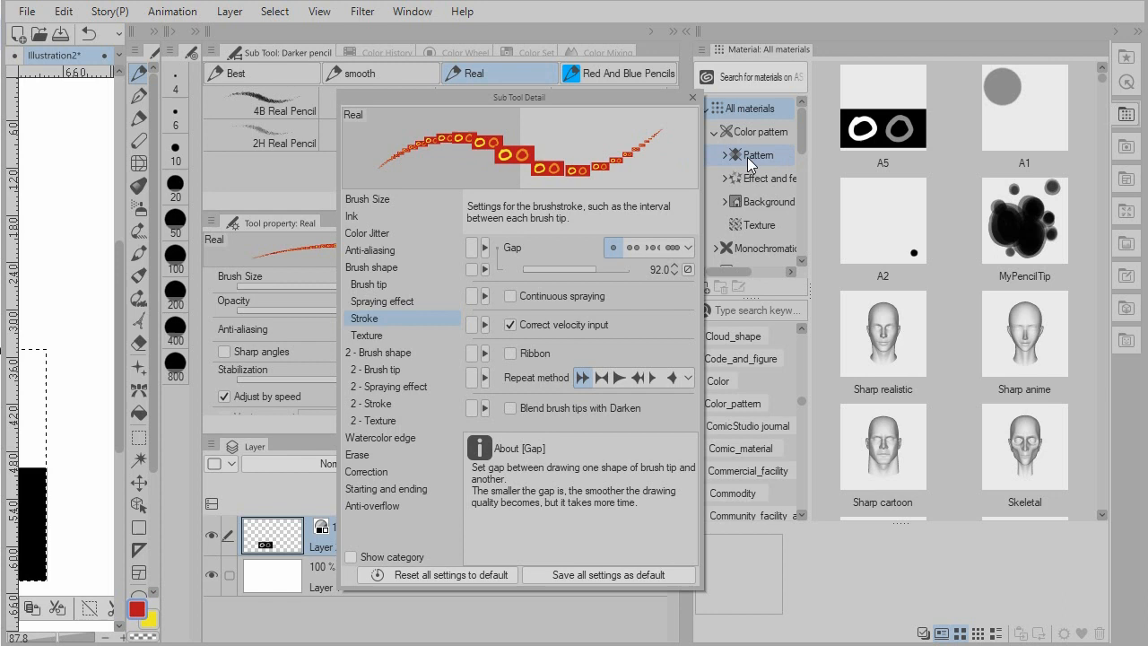
mouse_move(794, 157)
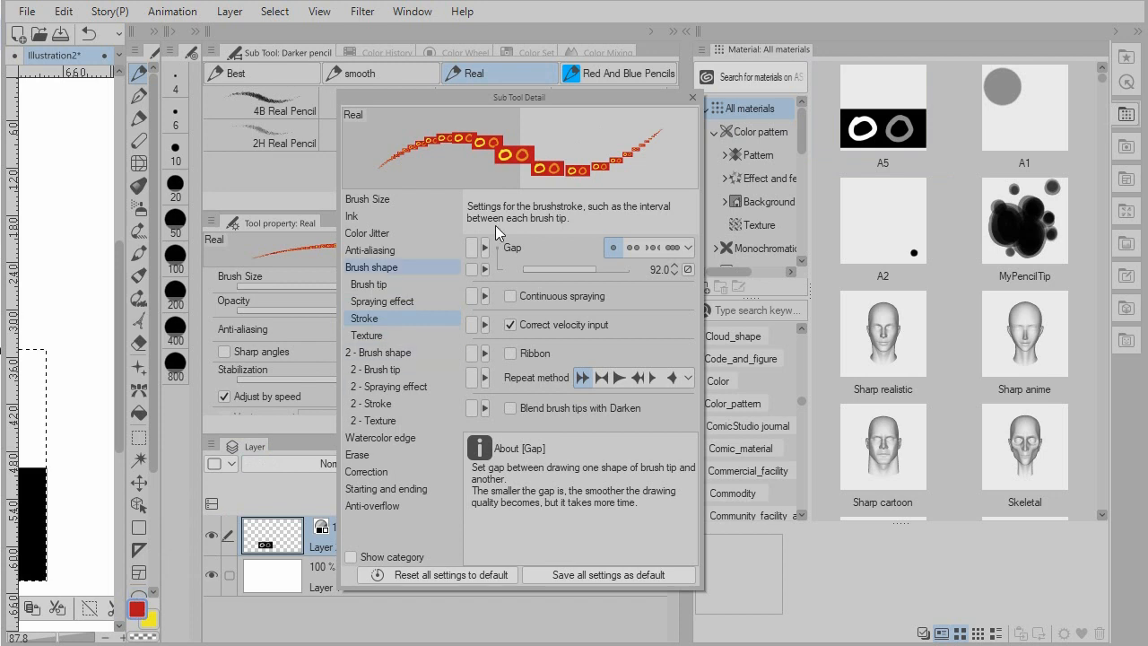
click(883, 117)
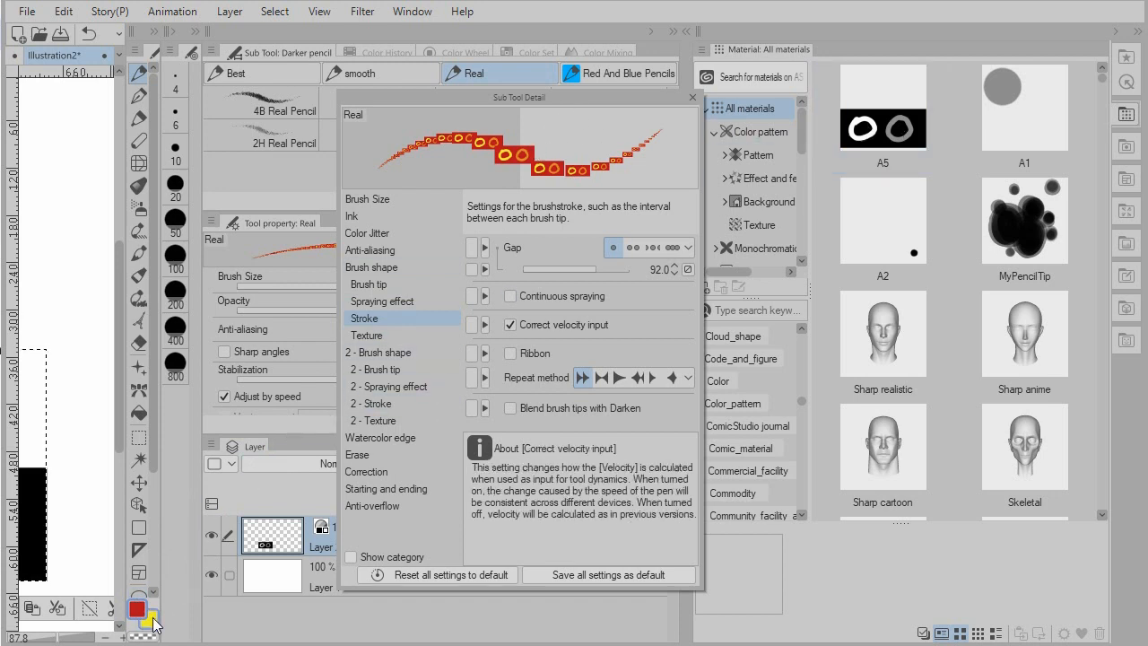
click(883, 117)
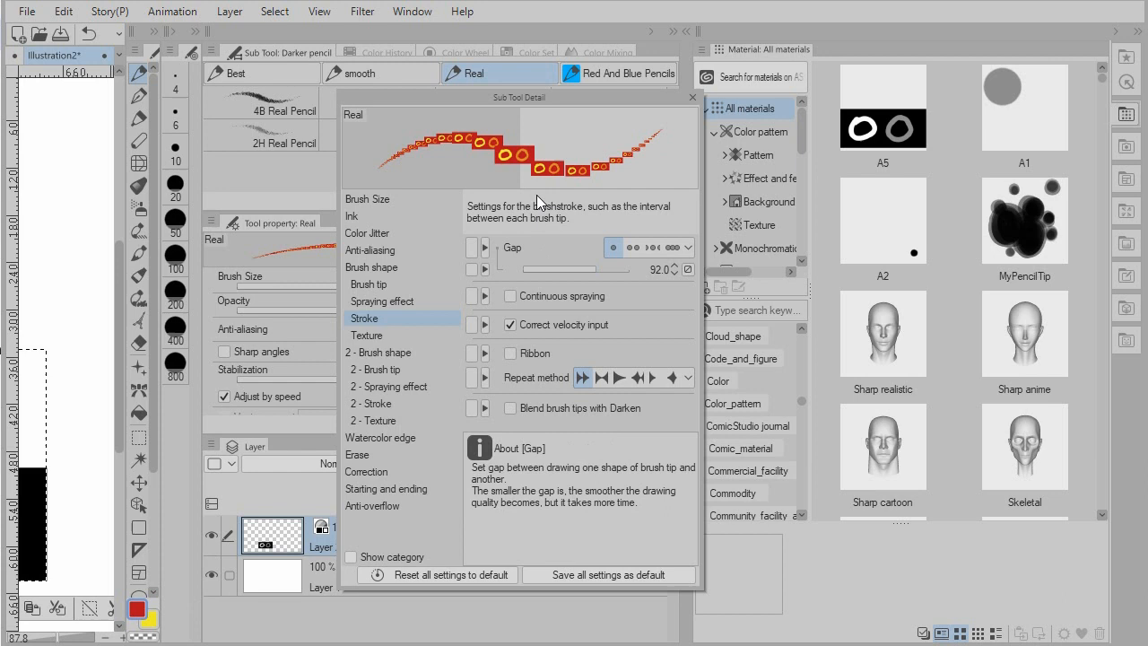
mouse_move(644, 185)
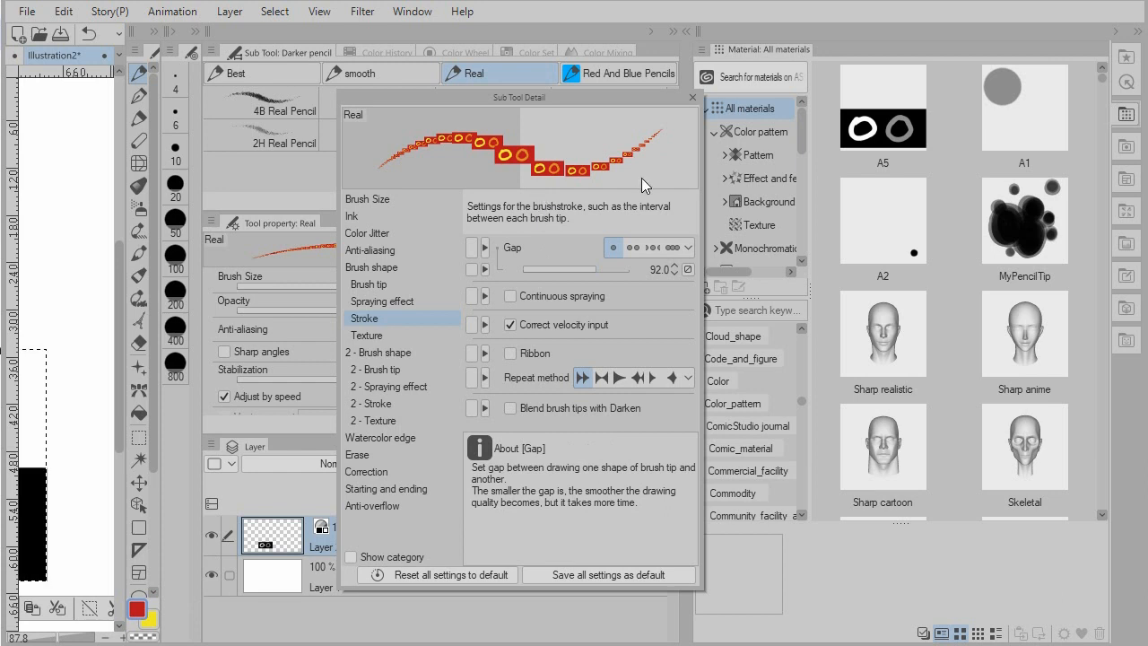
mouse_move(642, 191)
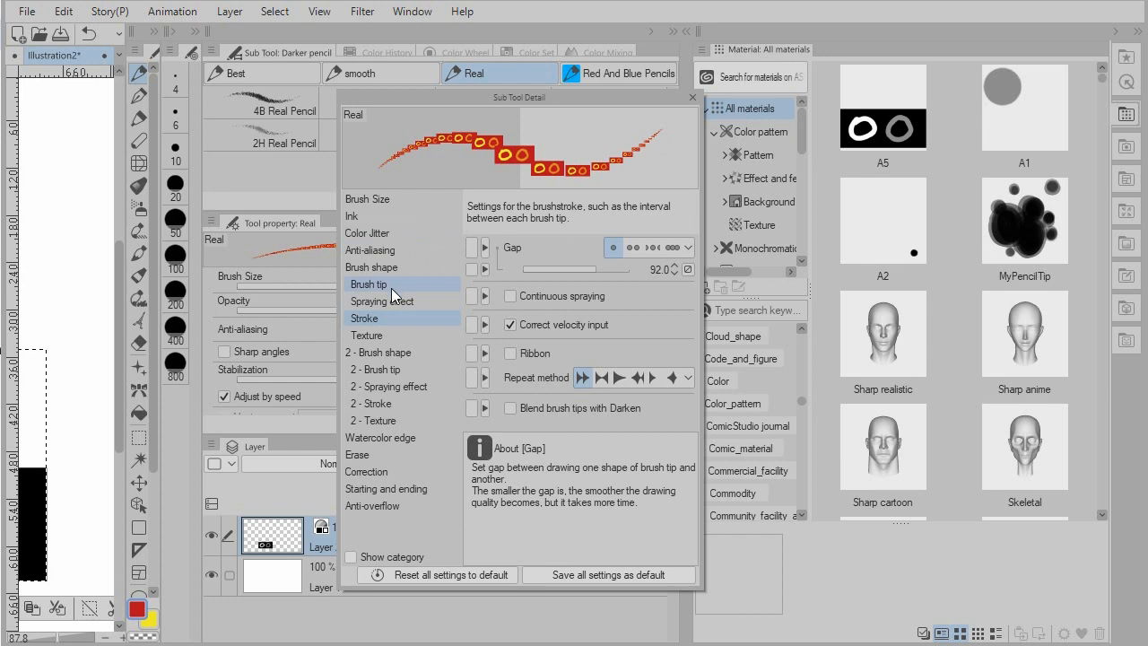
Step: Rotate the ring brush tip angle to about 81.7 degrees
click(368, 284)
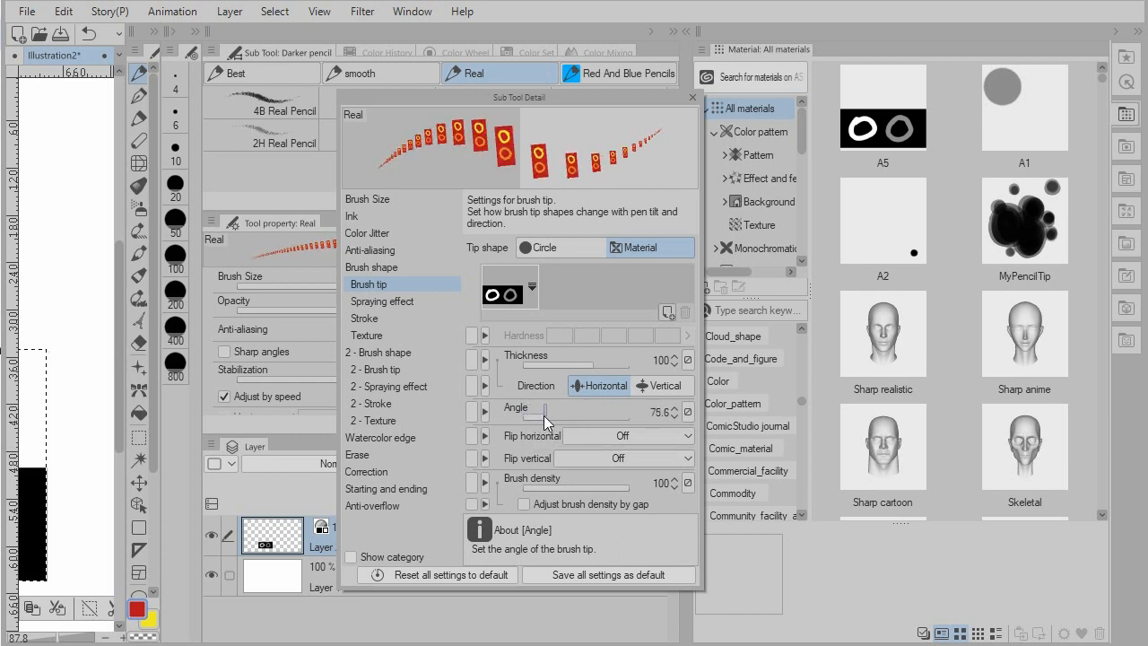
drag(545, 414, 556, 414)
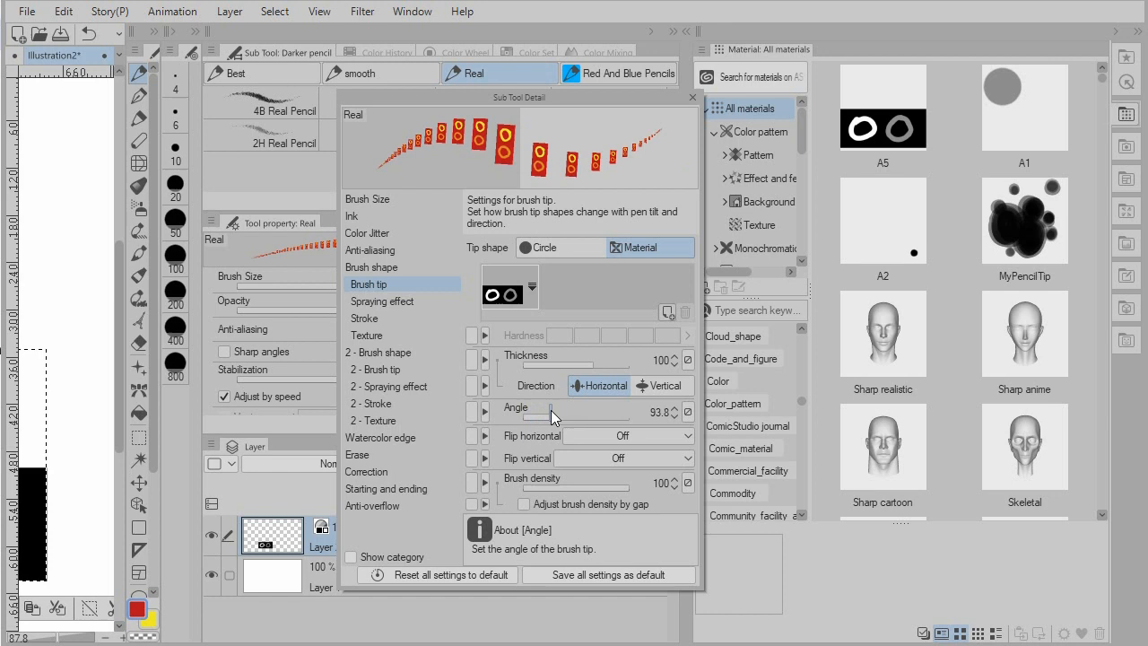
drag(551, 416, 538, 416)
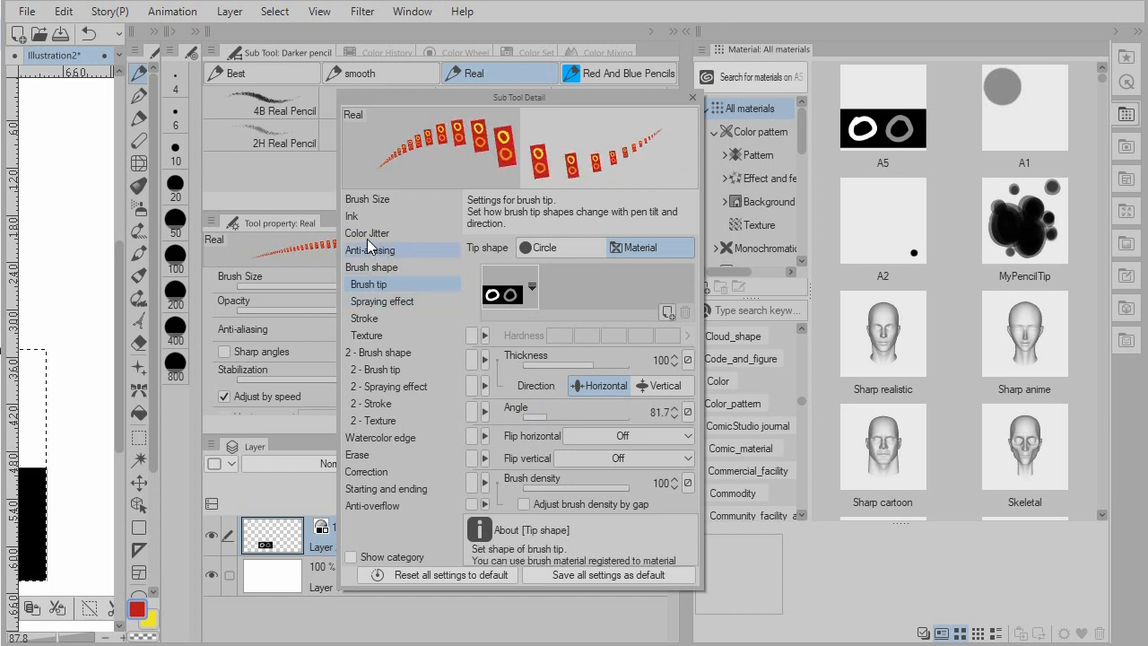
Step: Adjust the stroke gap through several values, settling on 77.9
click(364, 317)
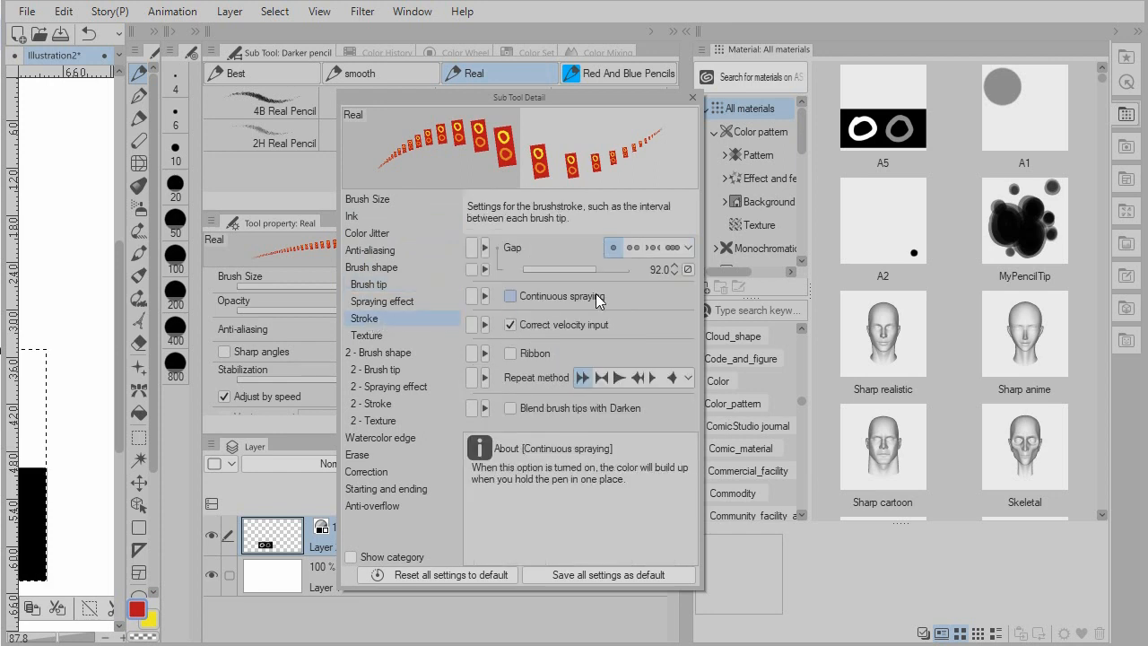
drag(646, 269, 582, 269)
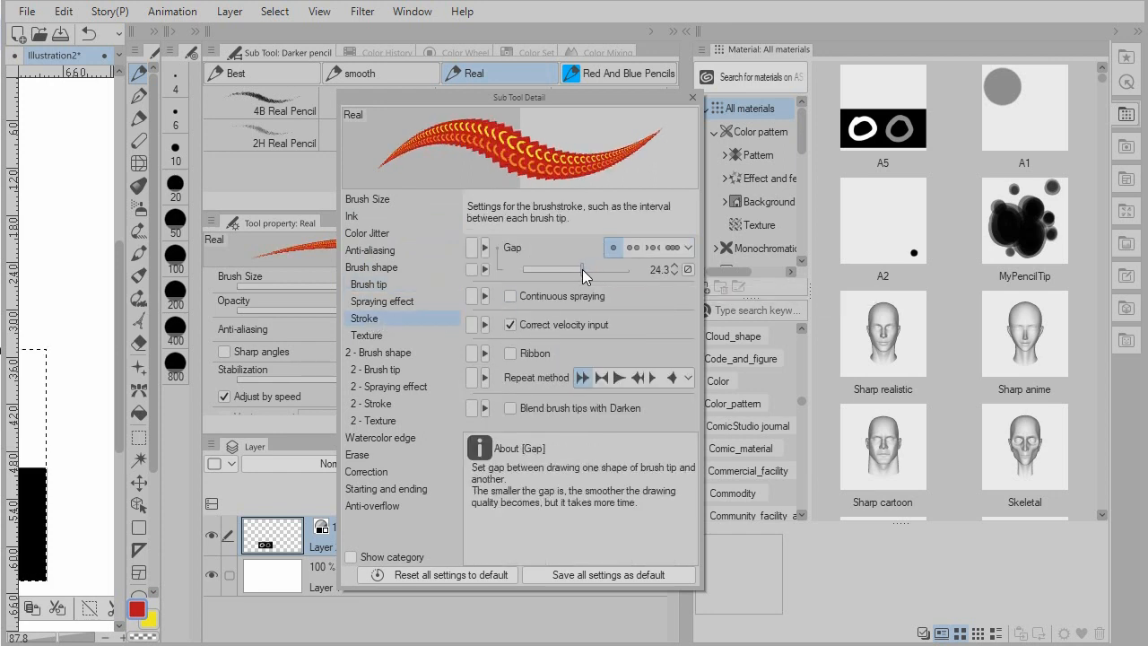
drag(591, 269, 570, 269)
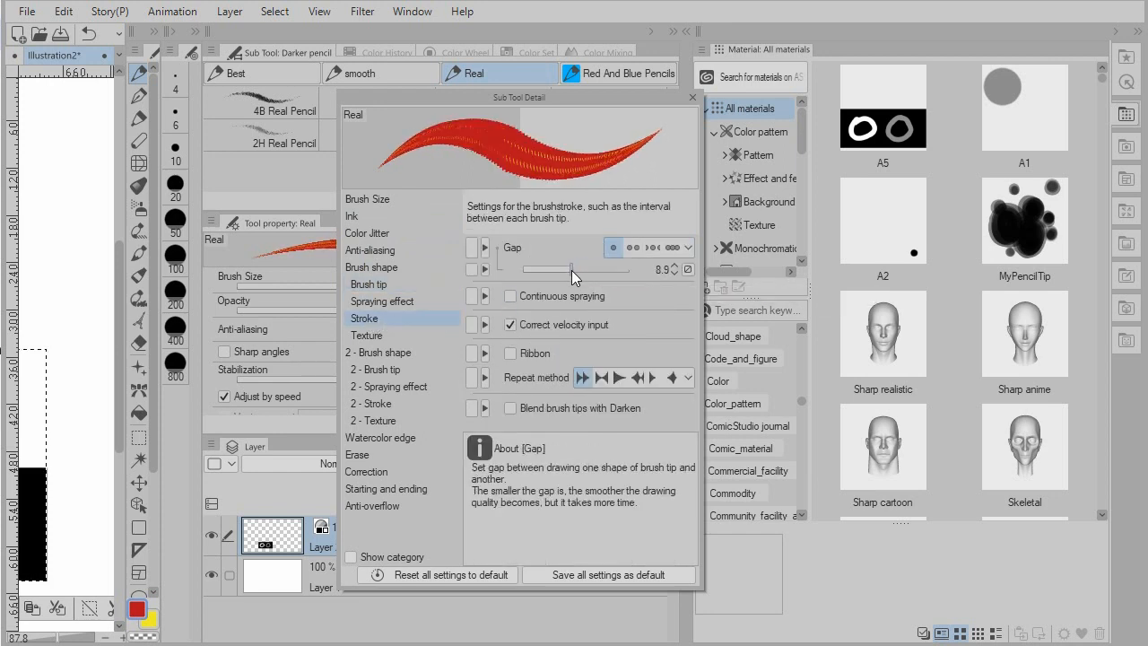
drag(569, 269, 582, 269)
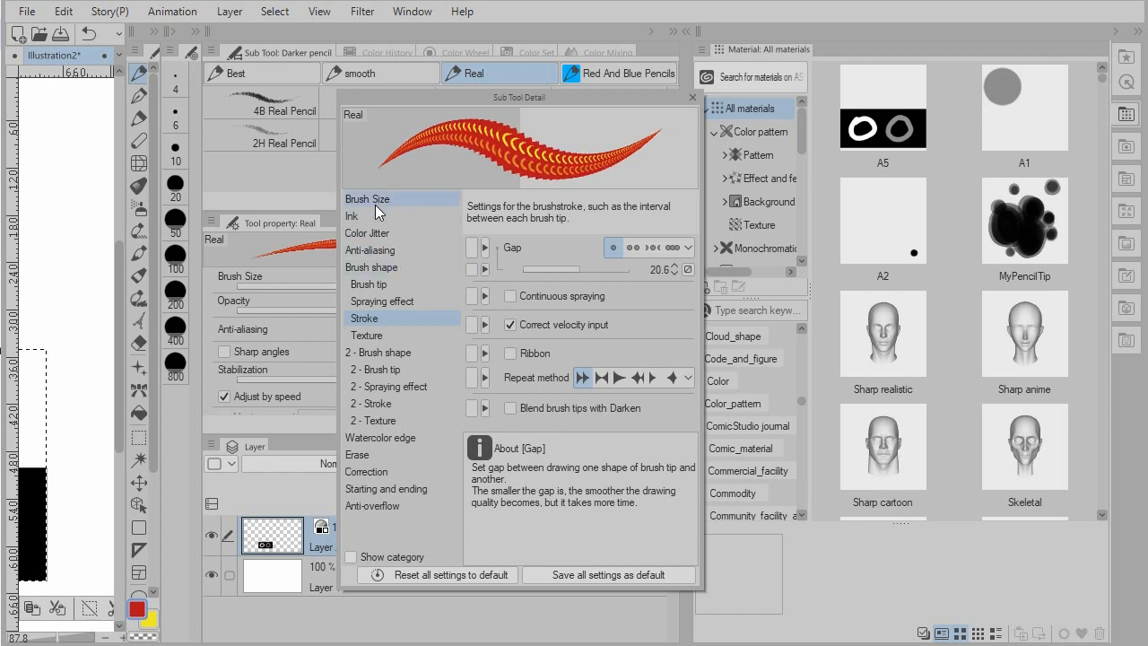
click(367, 198)
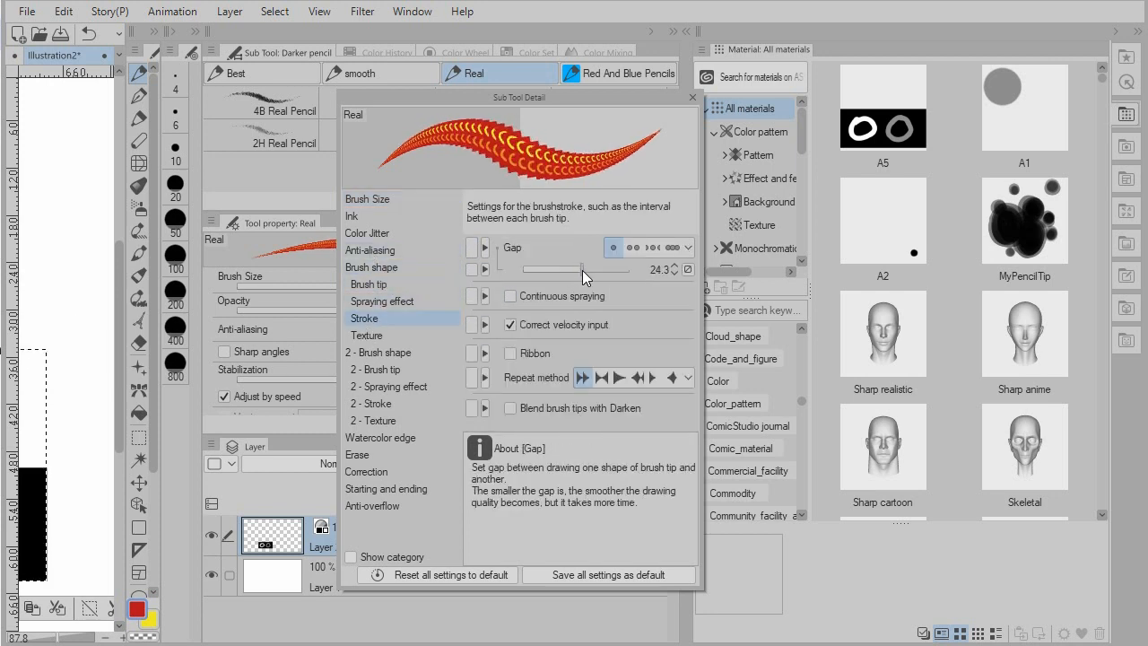
drag(538, 269, 592, 269)
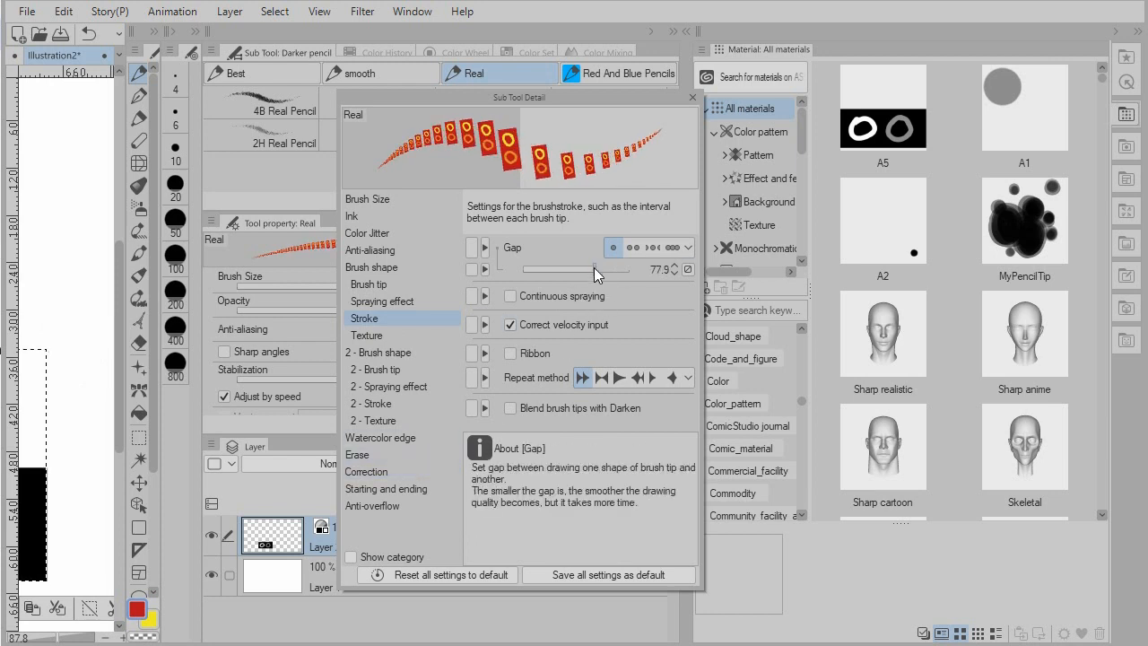
mouse_move(560, 244)
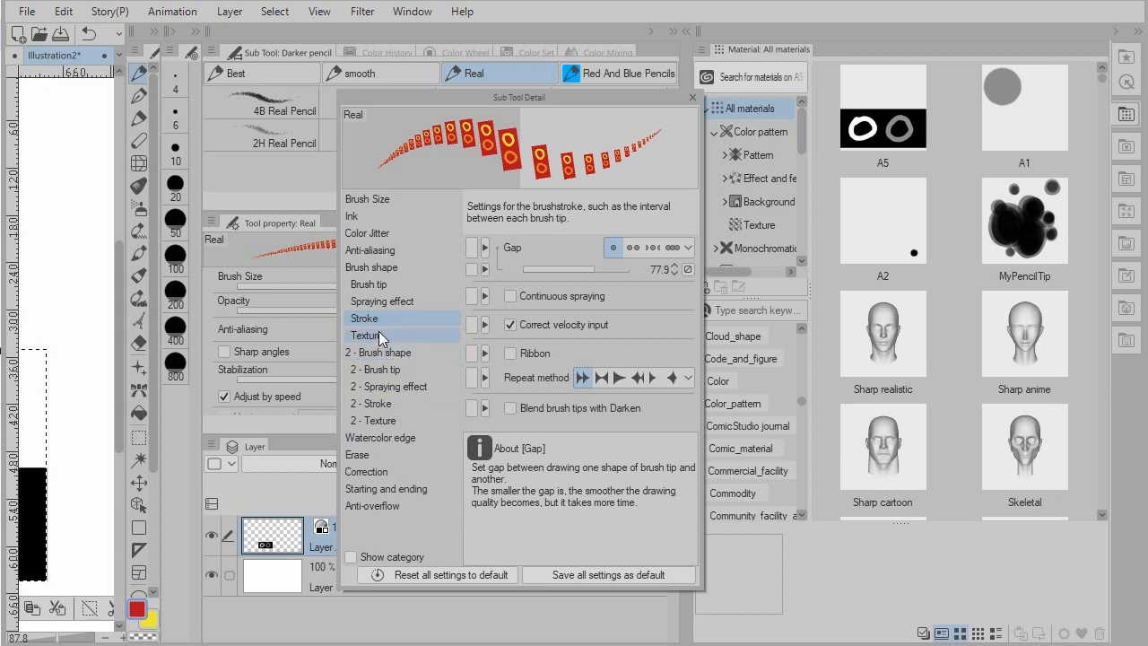
Step: Make both the tip angle and brush density vary randomly for the Real pencil
click(367, 285)
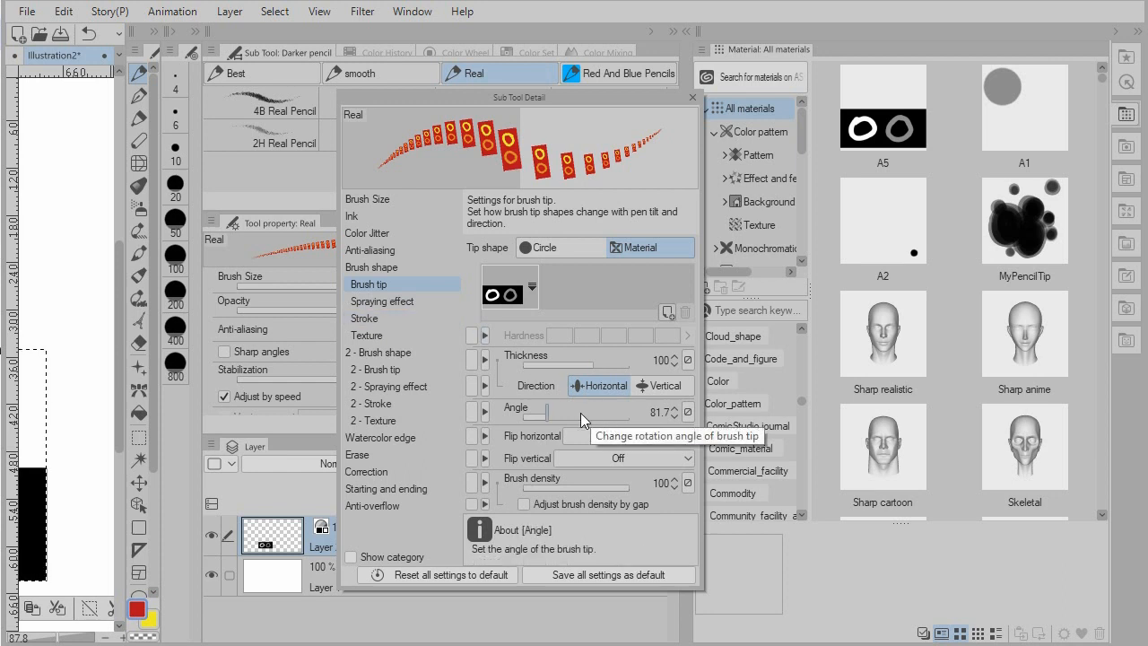
click(687, 413)
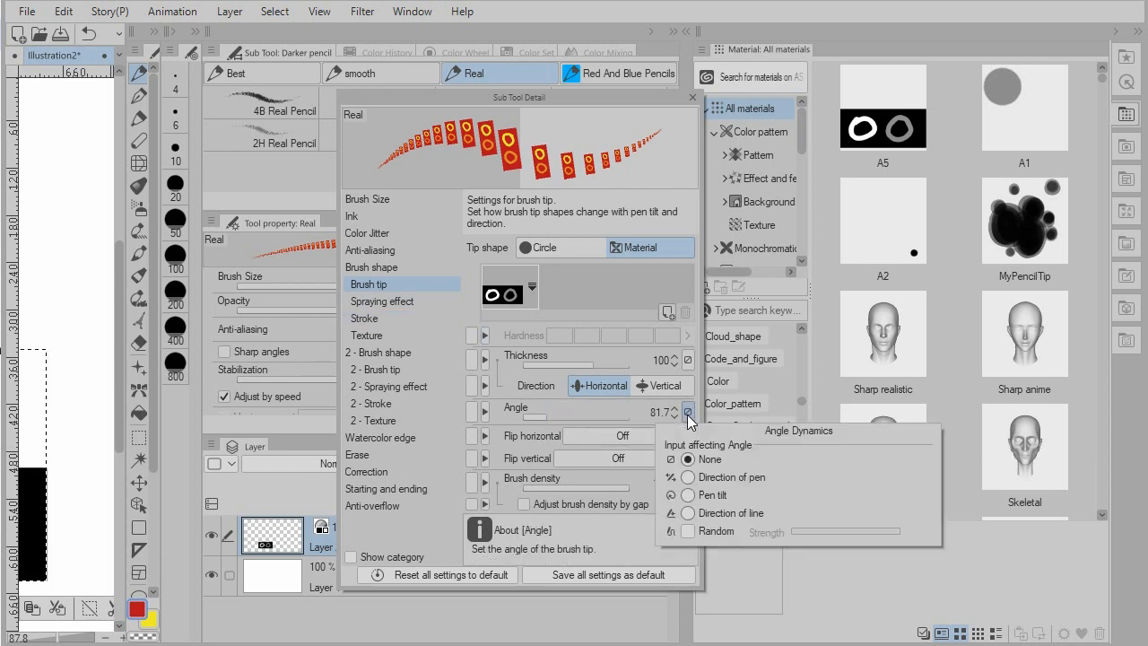
click(687, 530)
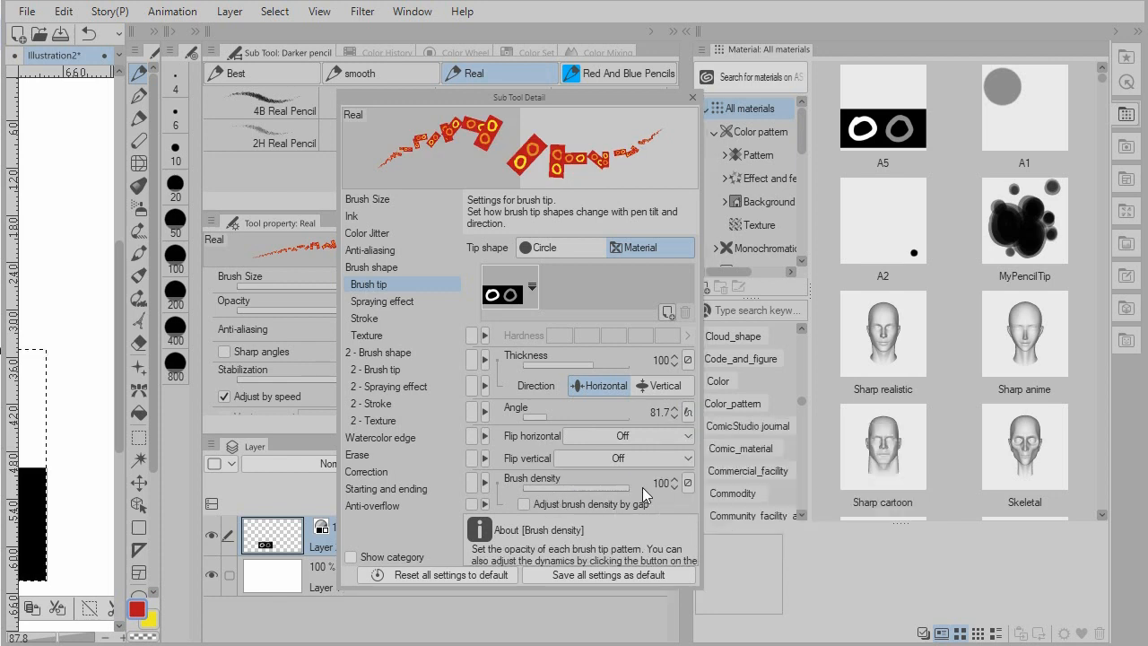
click(688, 482)
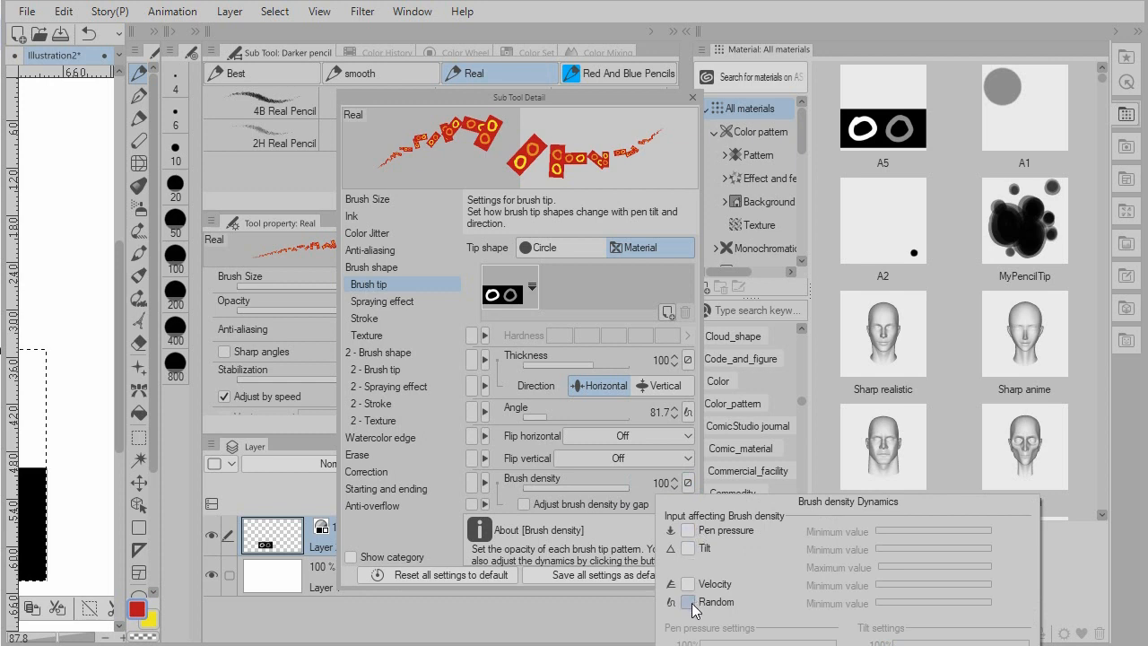
click(688, 602)
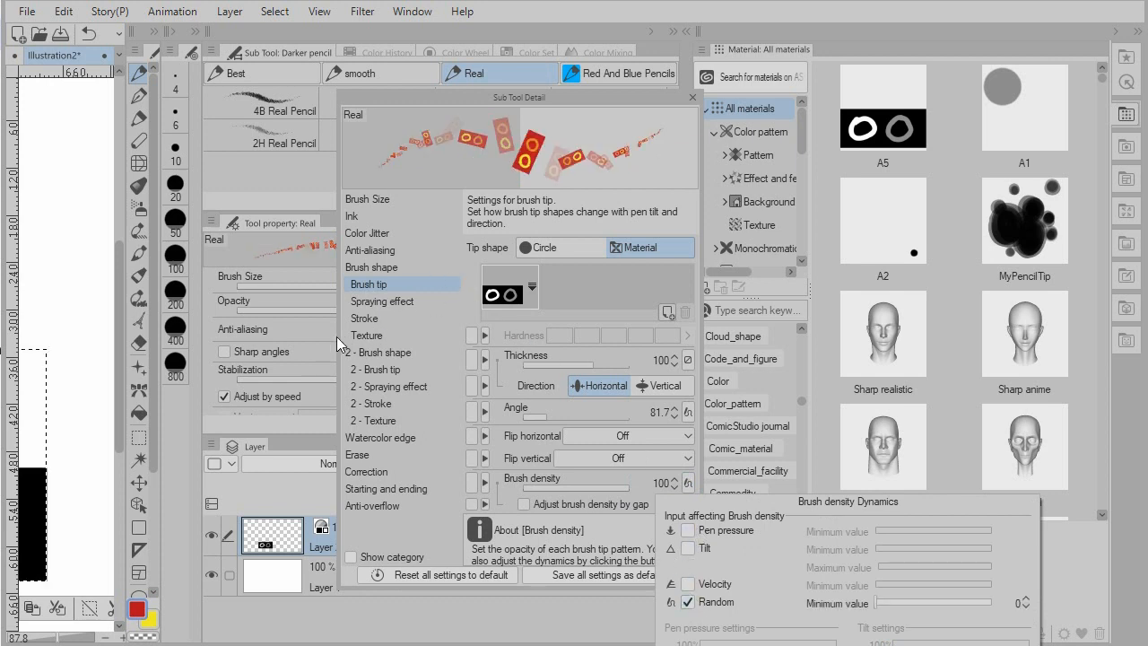
mouse_move(384, 323)
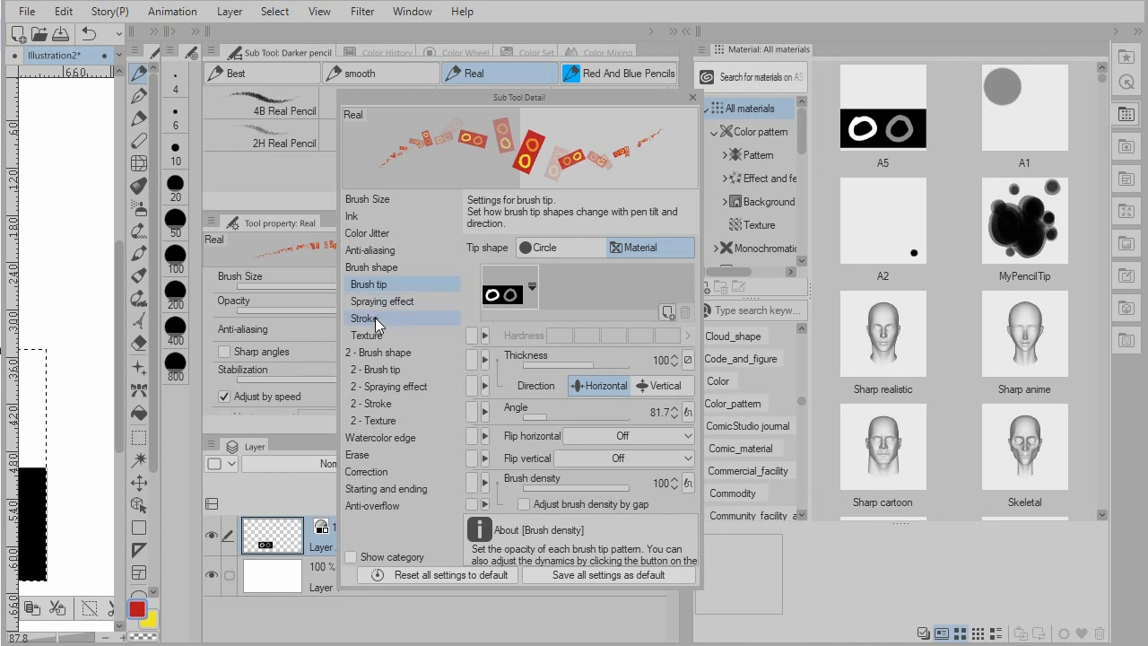
Step: Shrink the Real pencil's brush size down to a thin stroke, about 5.0
click(364, 318)
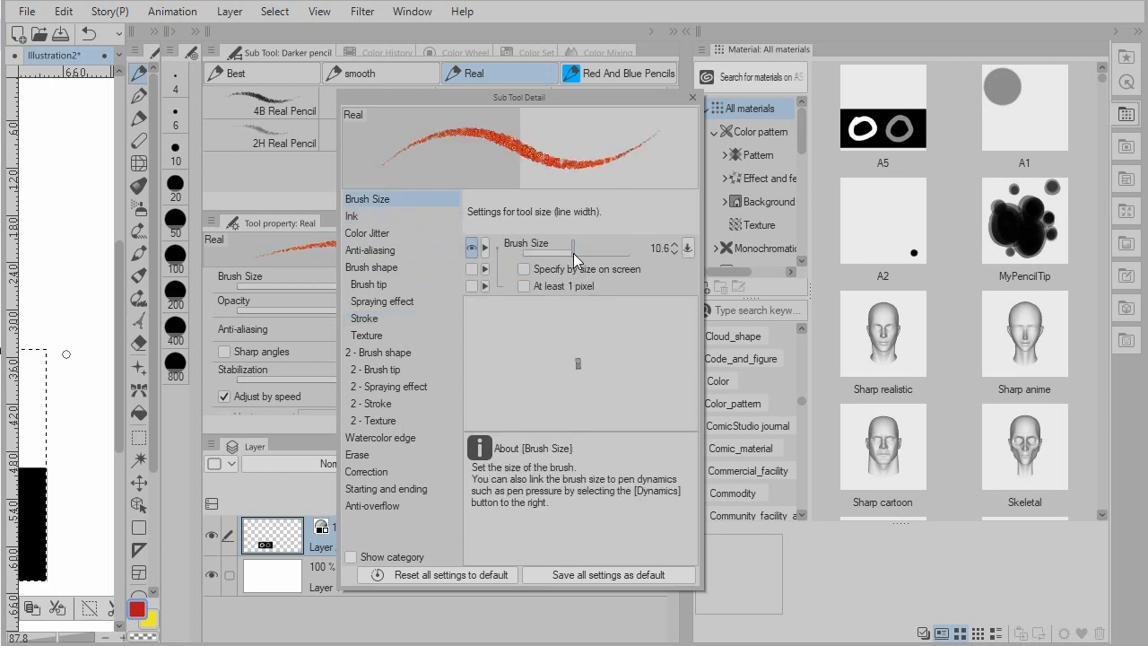
drag(587, 247, 574, 248)
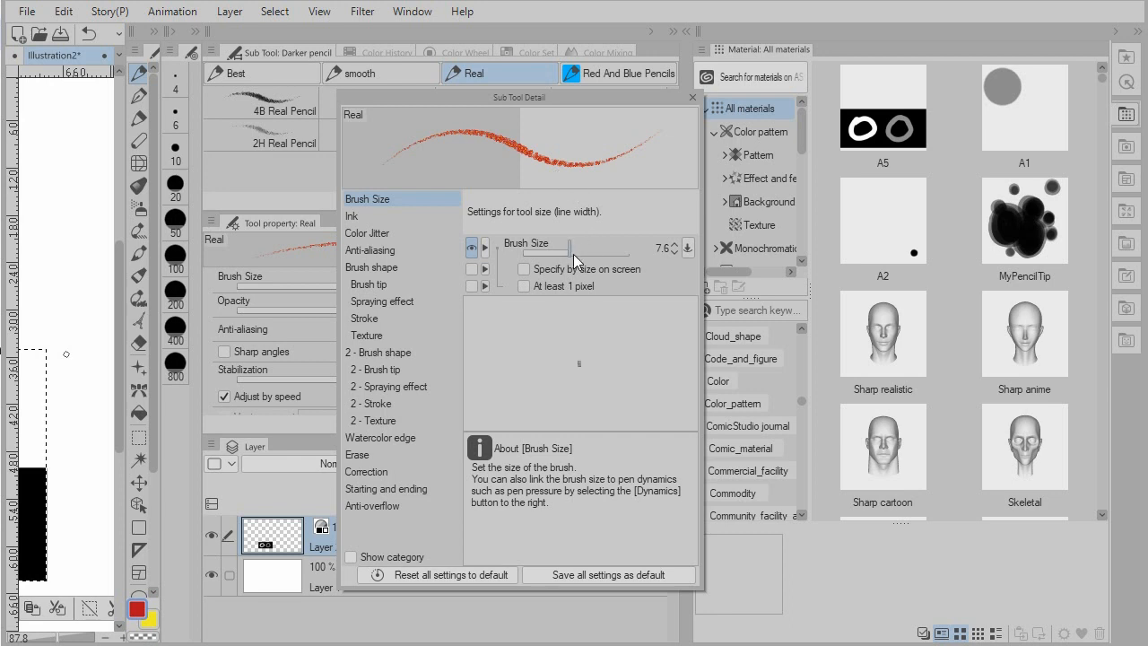
drag(583, 242, 556, 242)
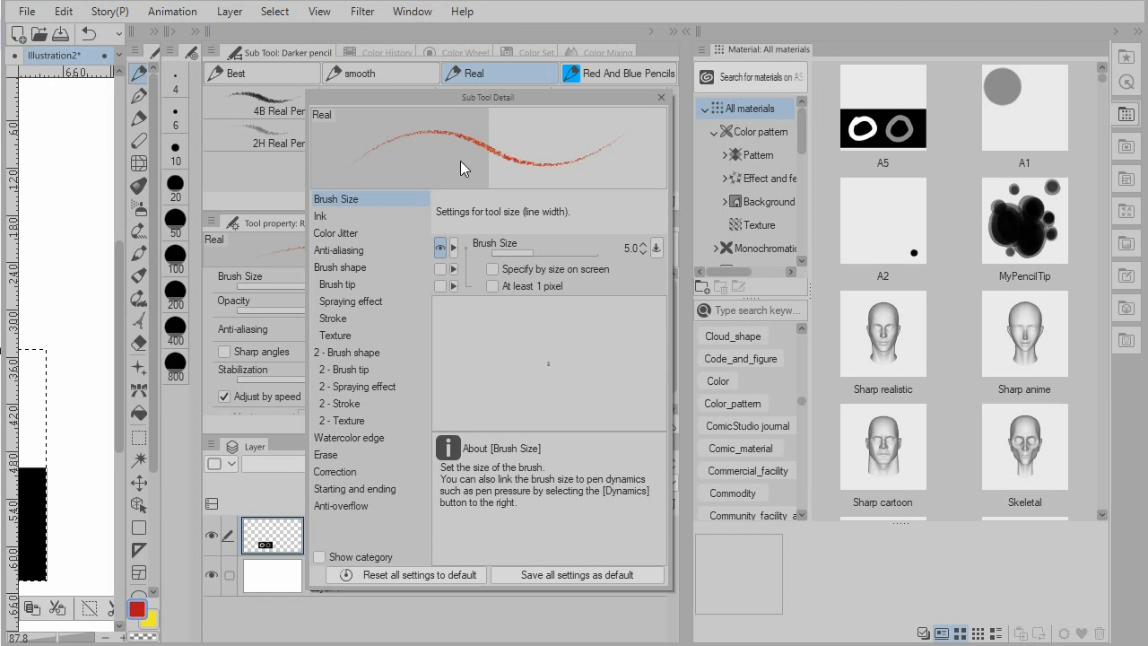
mouse_move(506, 172)
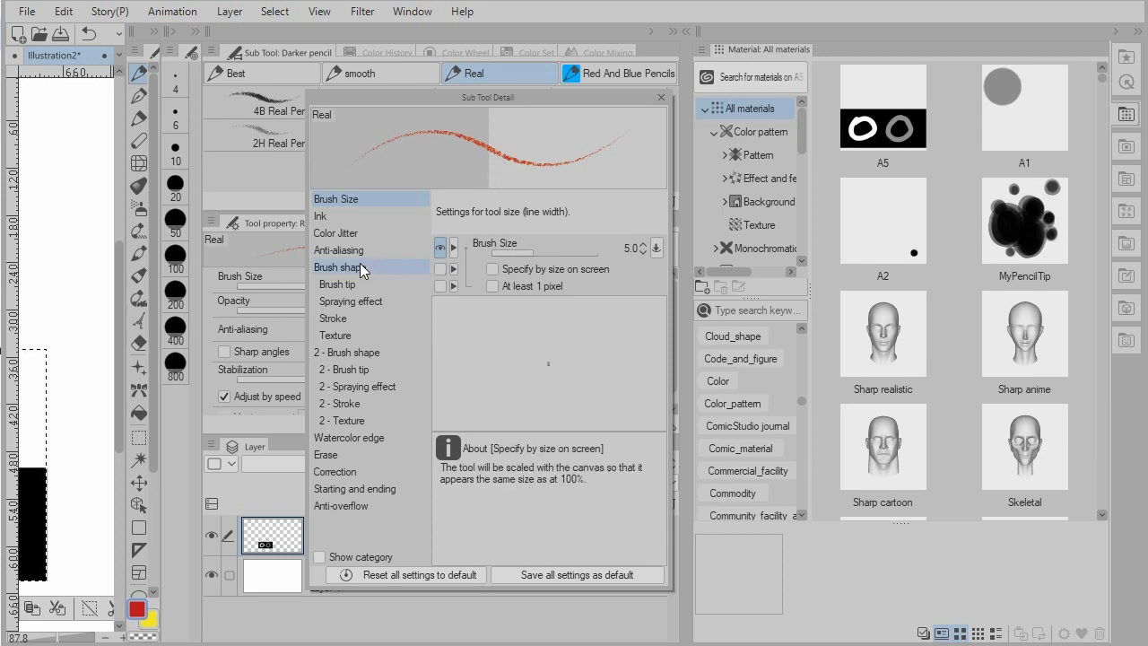
Step: Build the Real pencil tip from the grey circle A1 plus an added dot A2
click(337, 284)
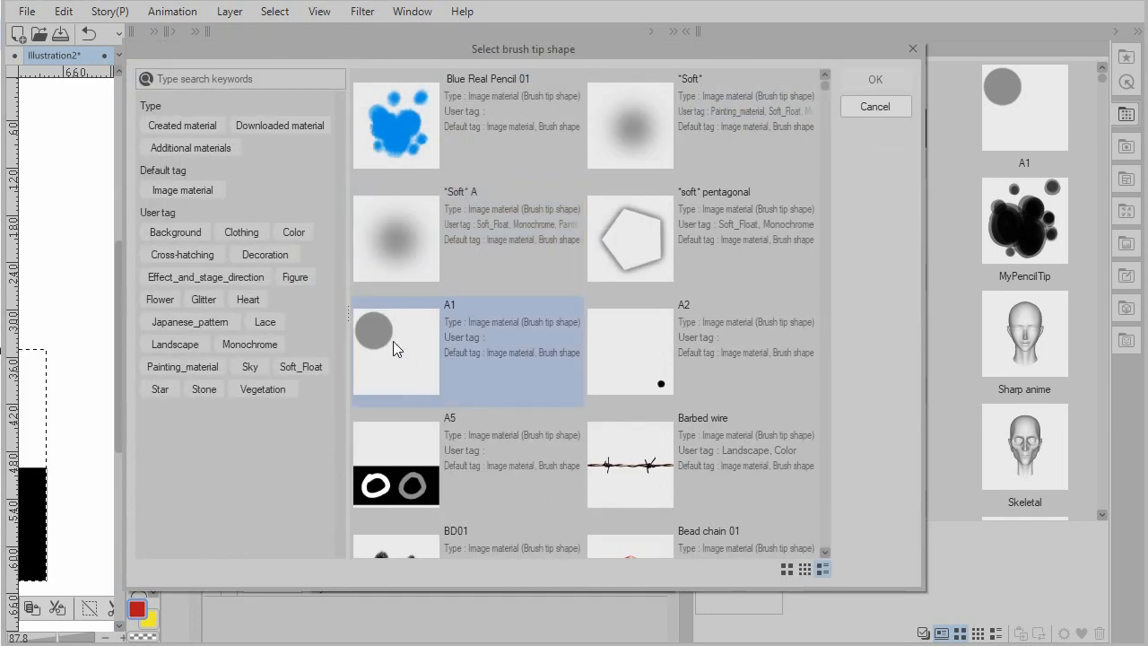
click(395, 350)
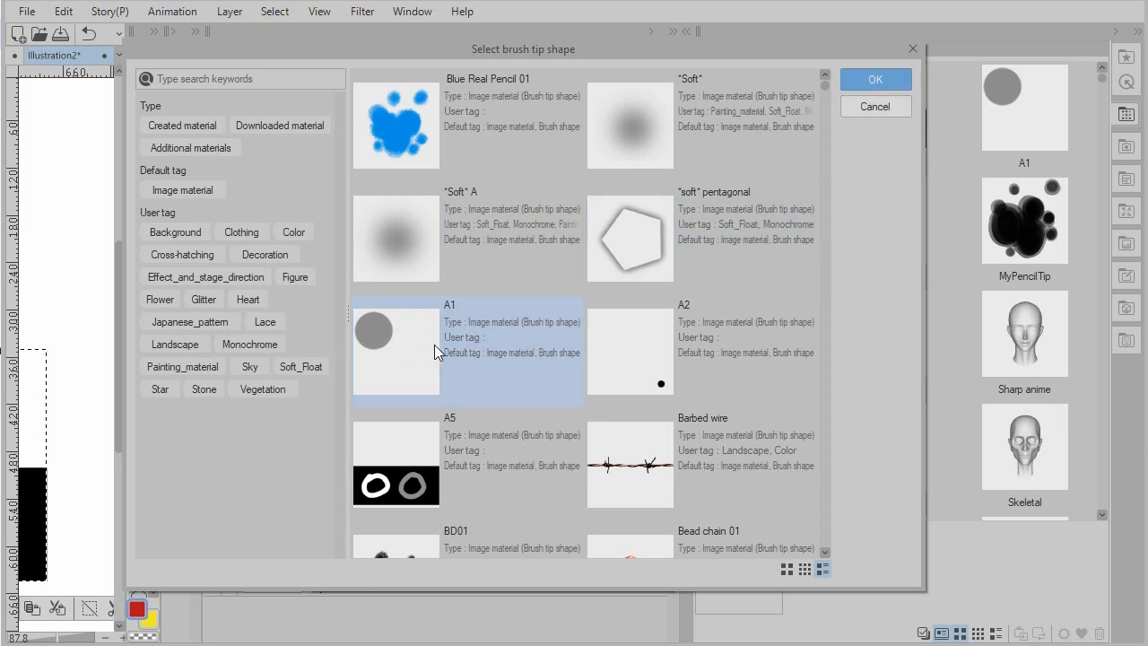
mouse_move(434, 316)
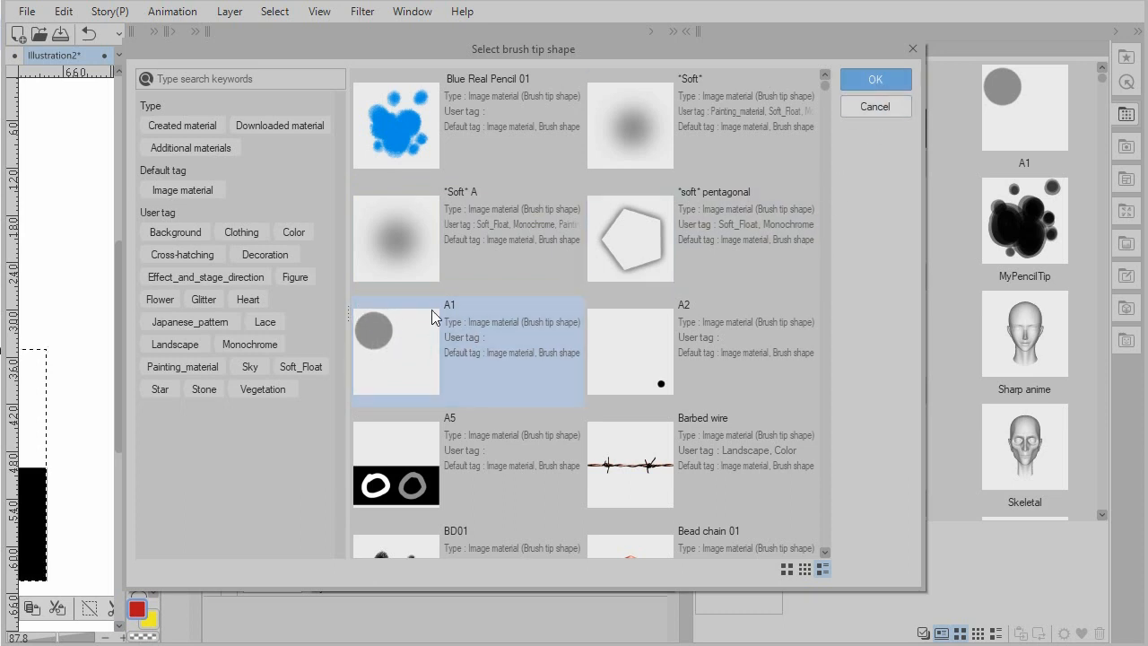
mouse_move(354, 330)
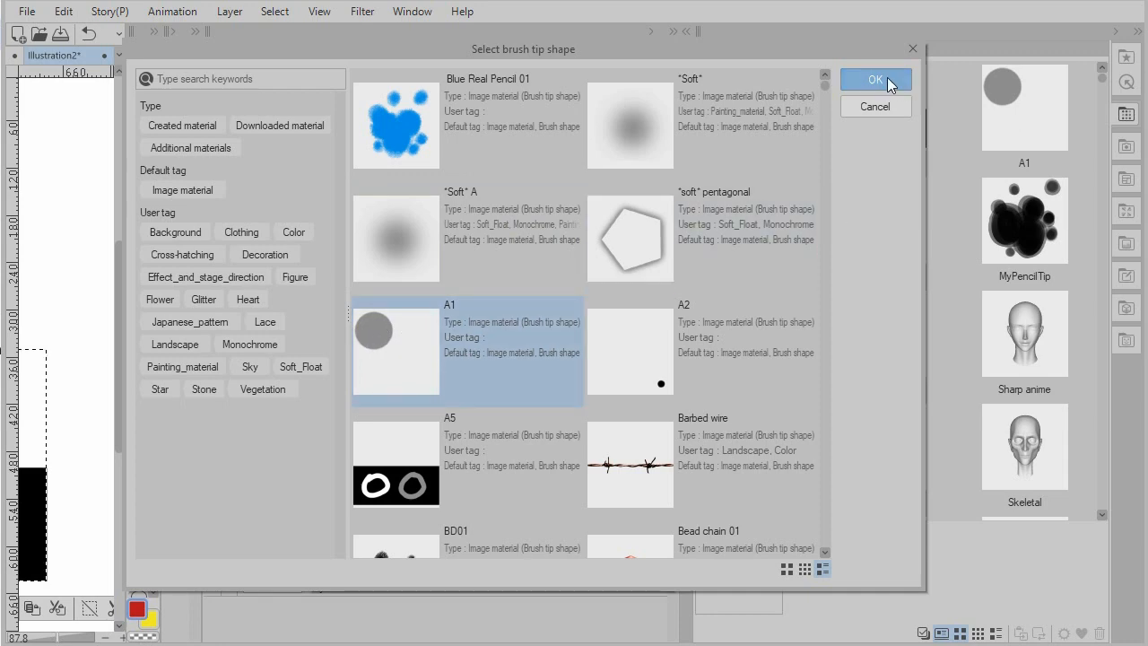
click(874, 80)
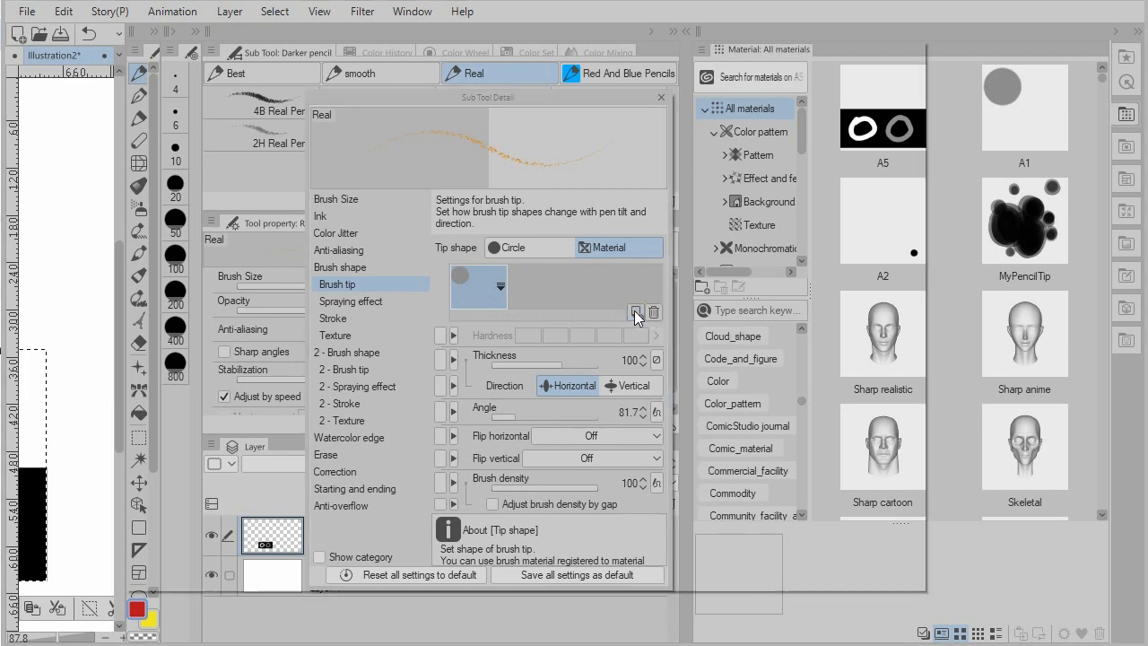
click(636, 312)
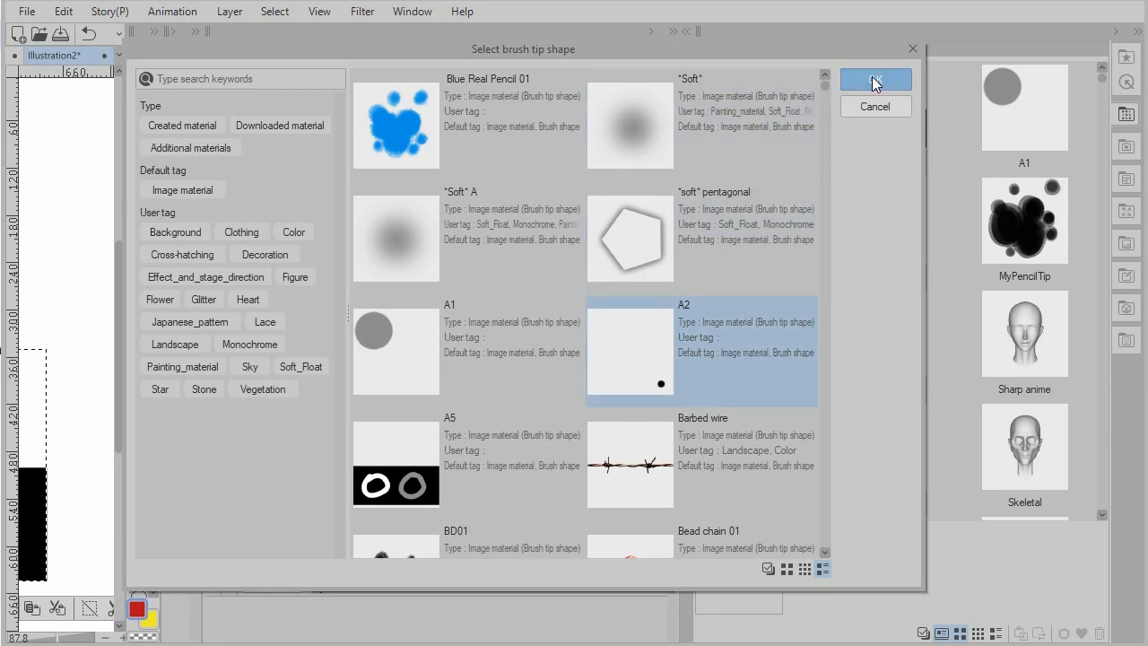
click(875, 79)
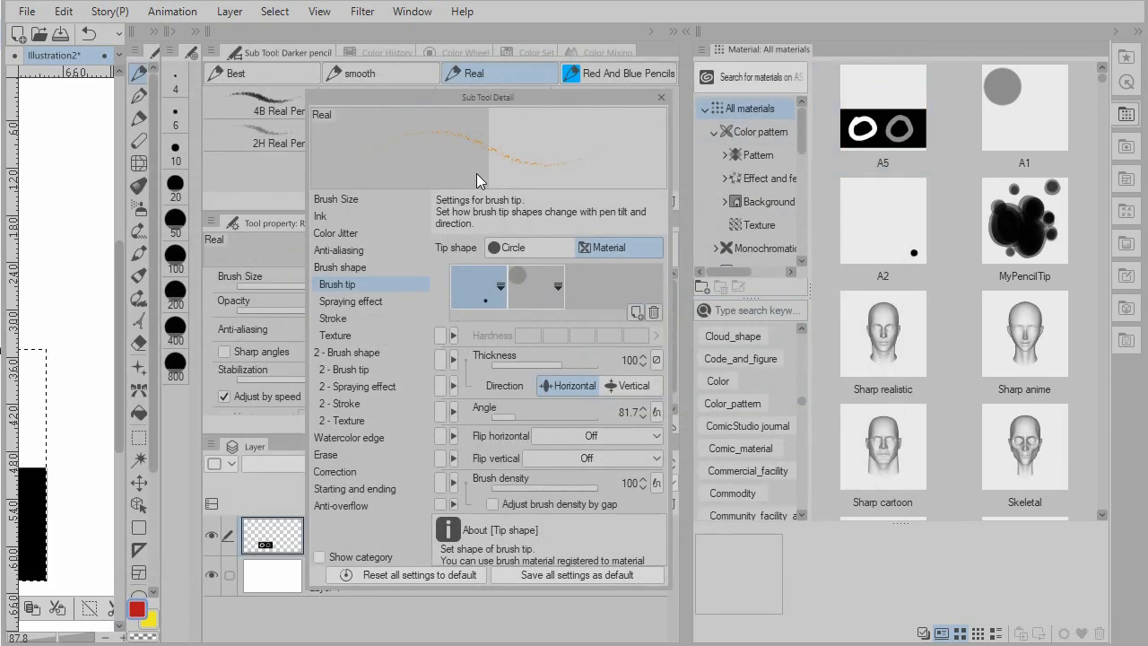
Step: Enlarge the Real pencil's brush size to about 211.4
click(336, 198)
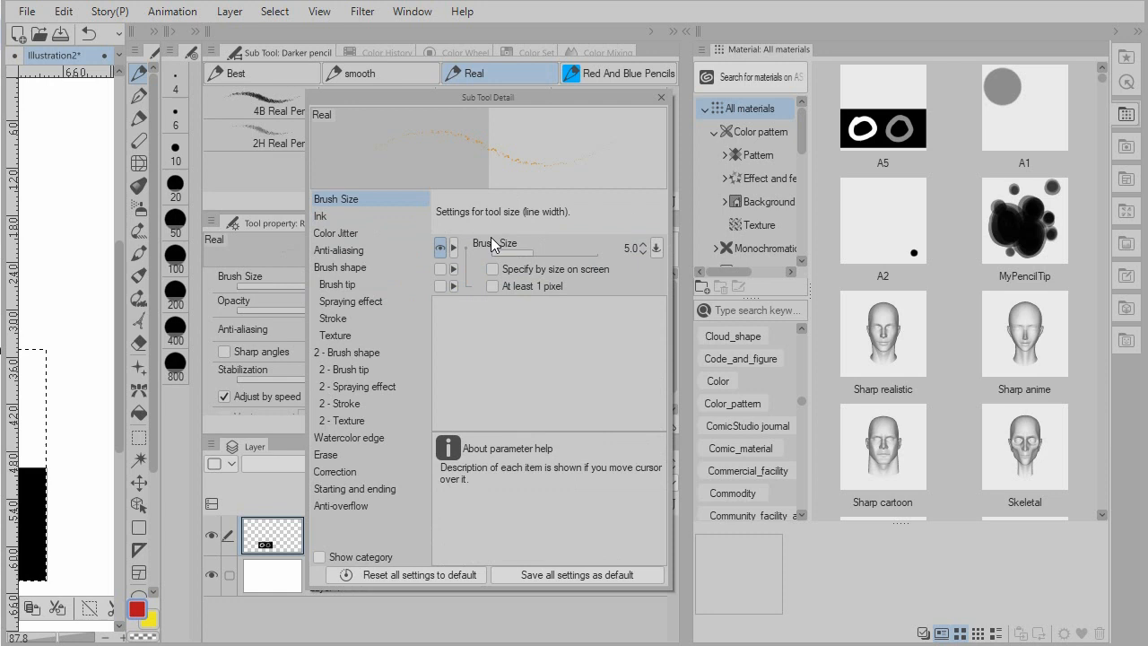
drag(502, 248, 583, 247)
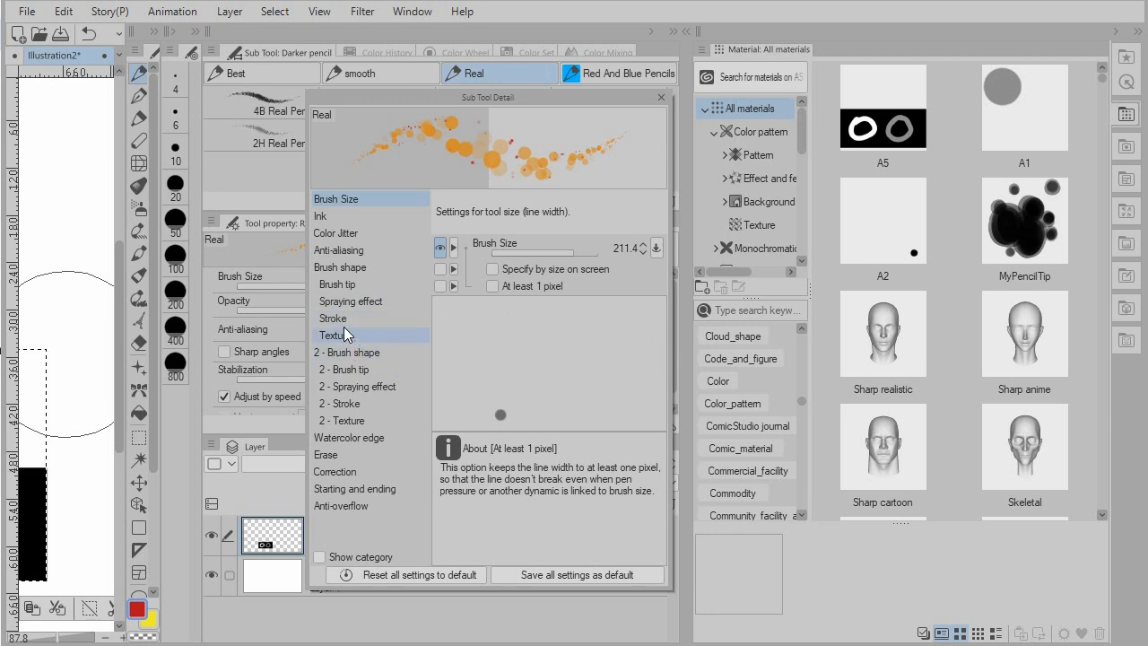
Step: Set the brush tip's angle and brush density to vary randomly
click(337, 284)
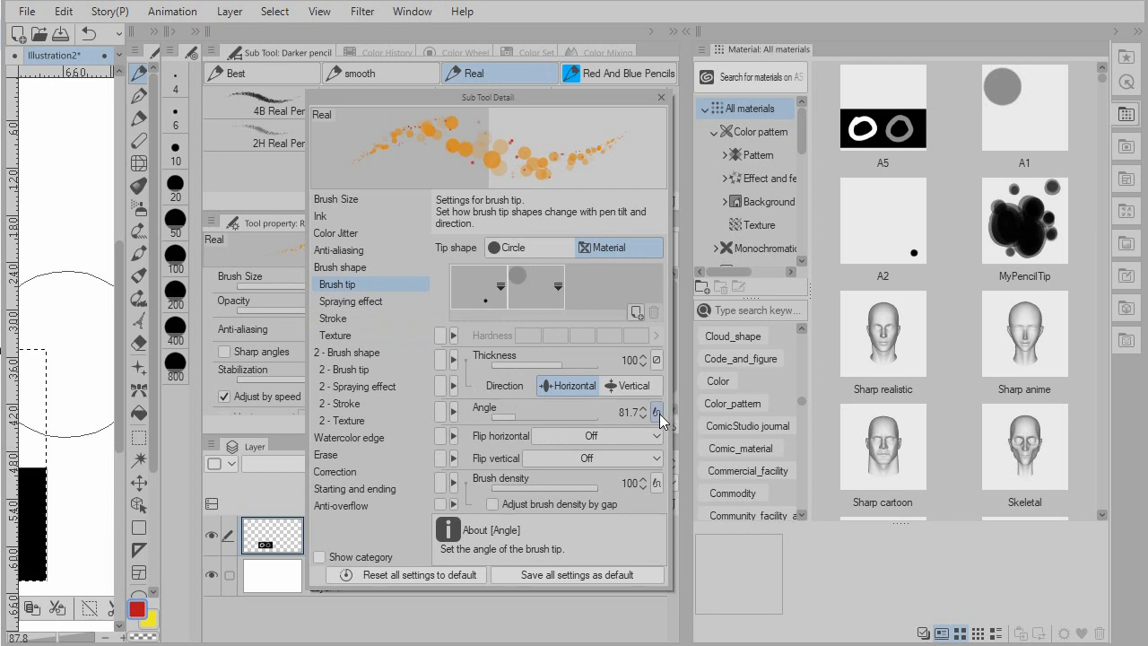
click(657, 411)
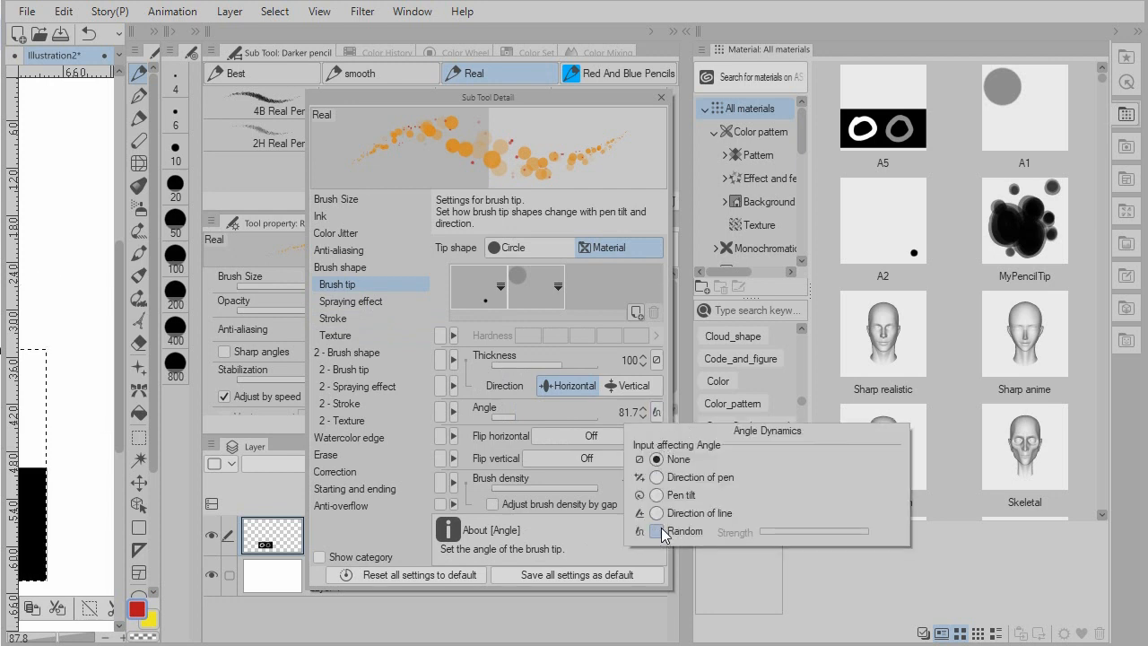
click(655, 531)
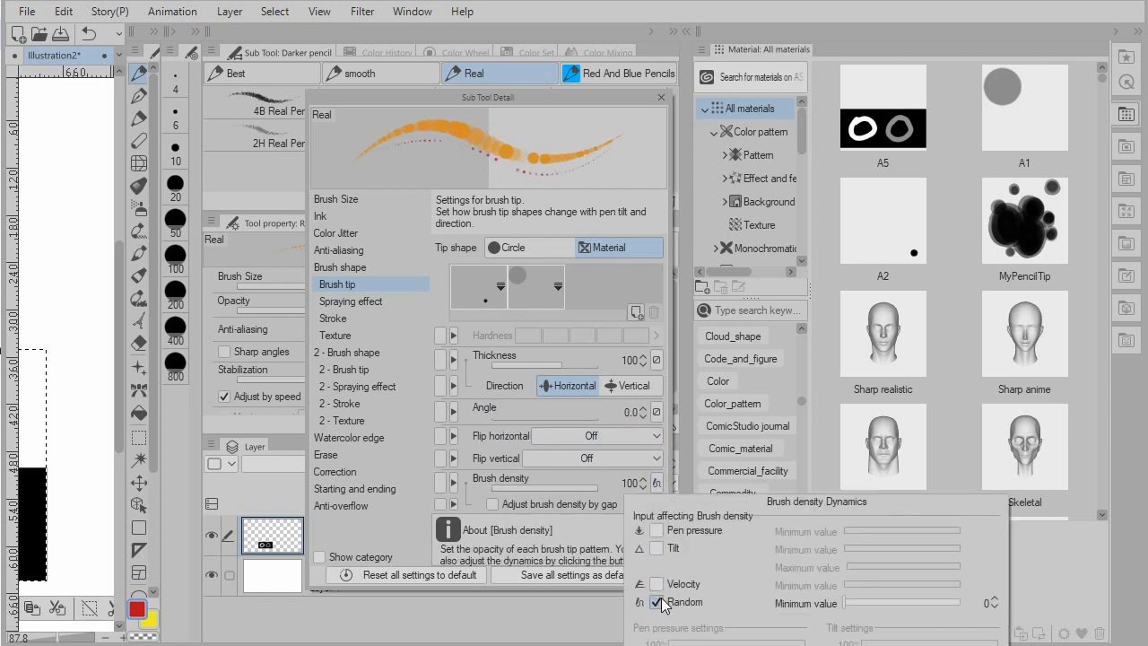
click(661, 602)
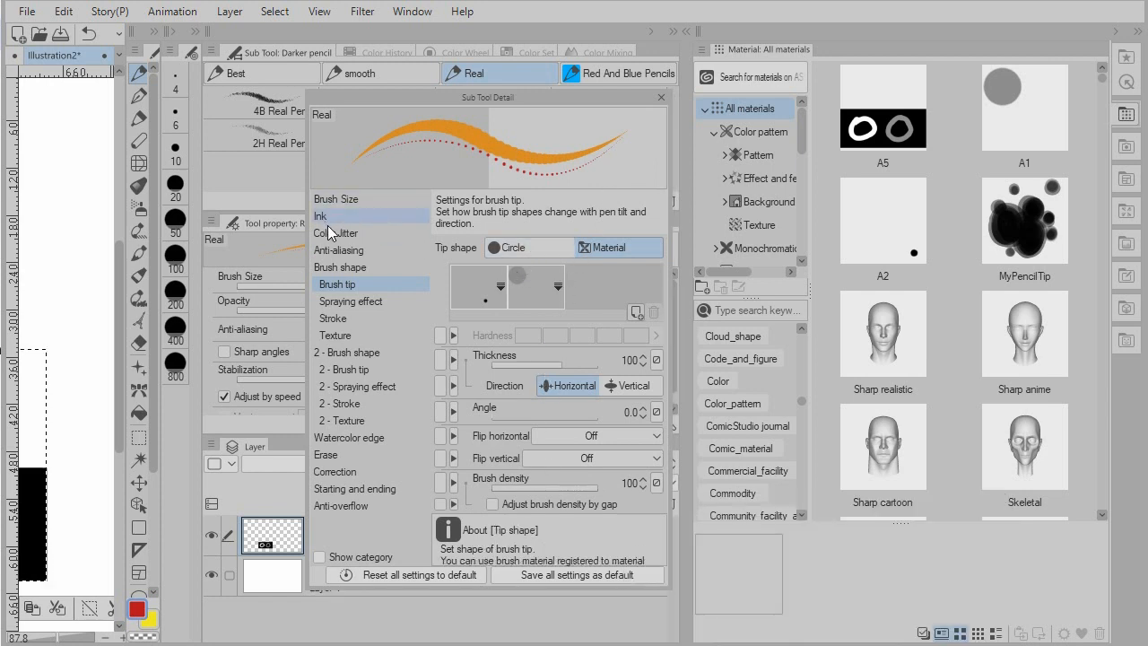
Step: Raise the stroke gap to 33.9, then select A2 and A1 in the Material palette
click(332, 317)
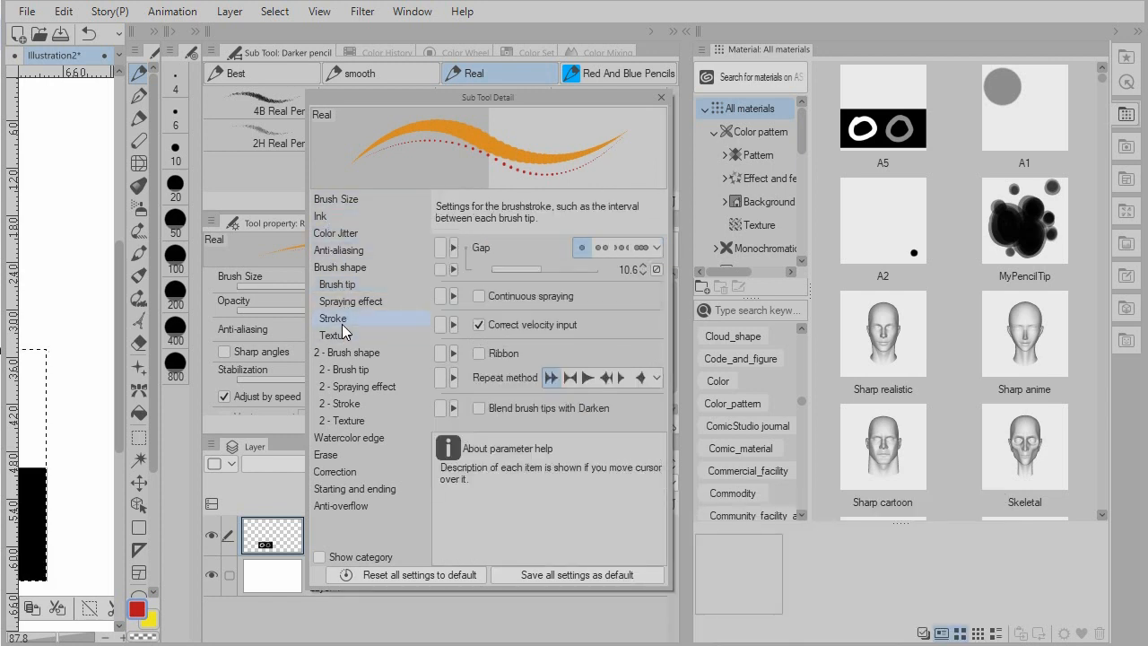
drag(515, 269, 554, 269)
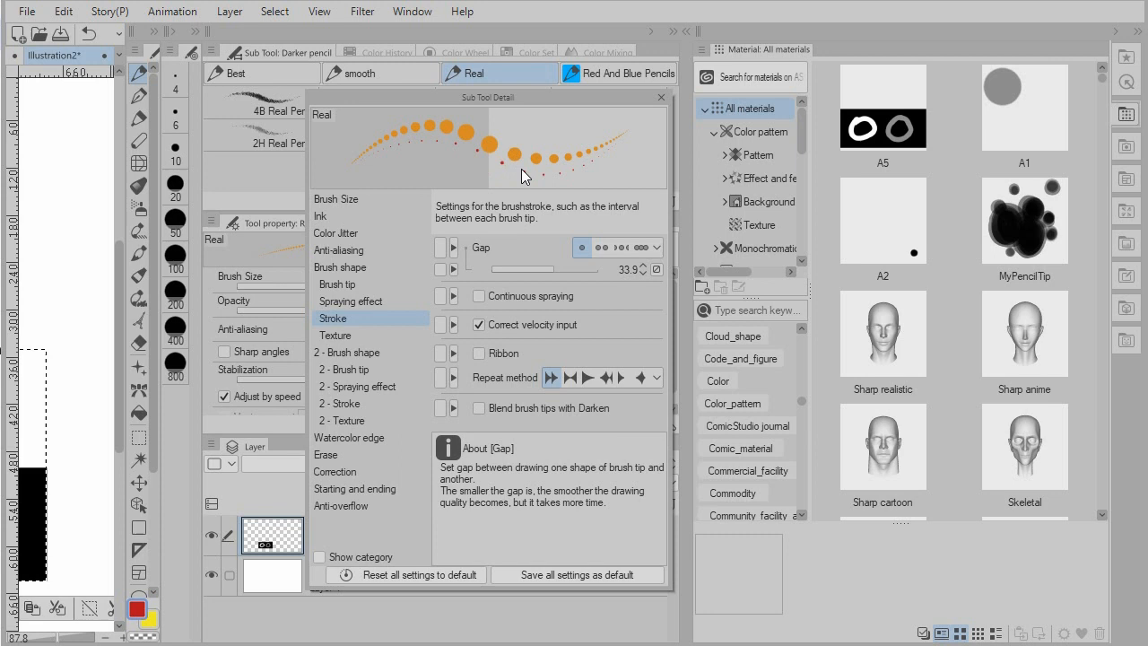
mouse_move(507, 175)
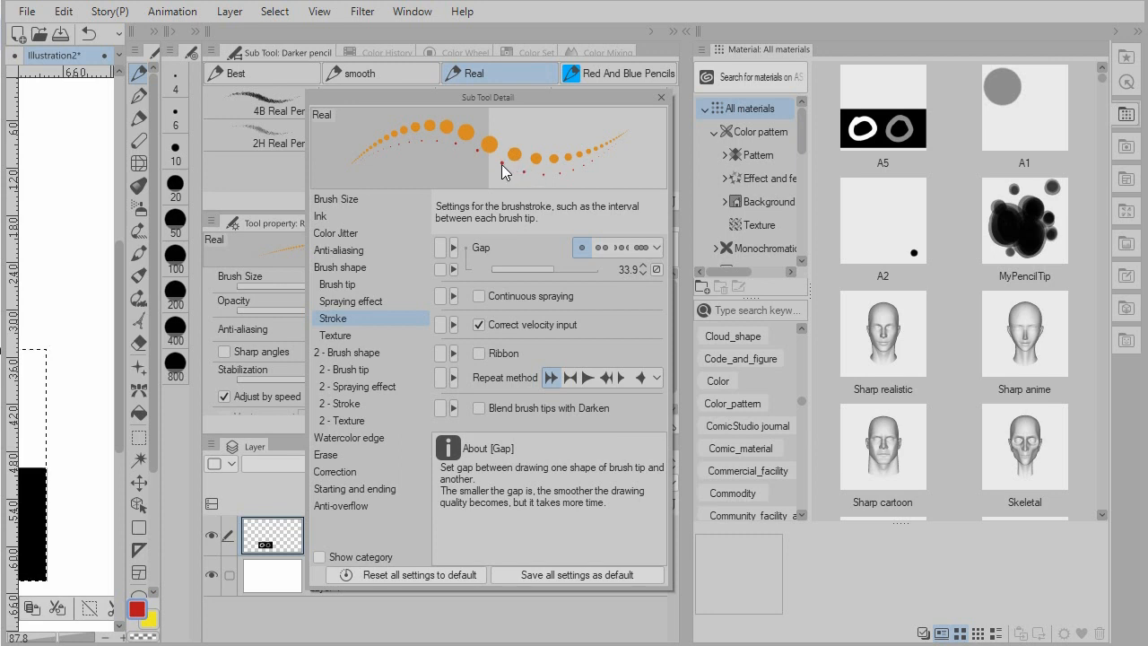
click(881, 220)
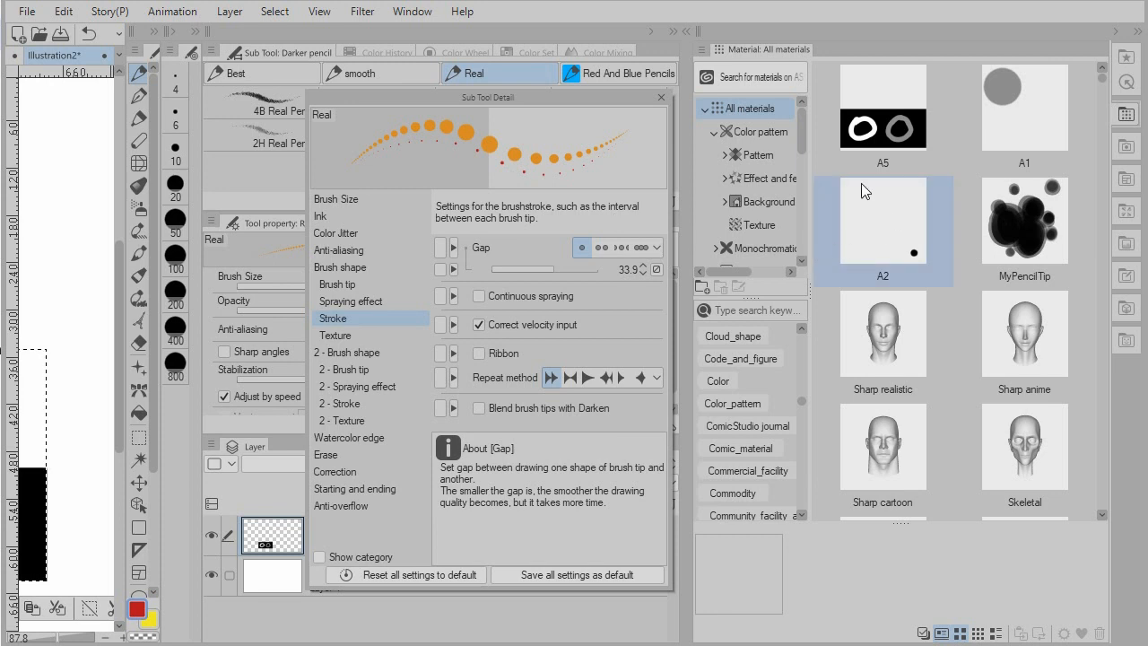
mouse_move(924, 282)
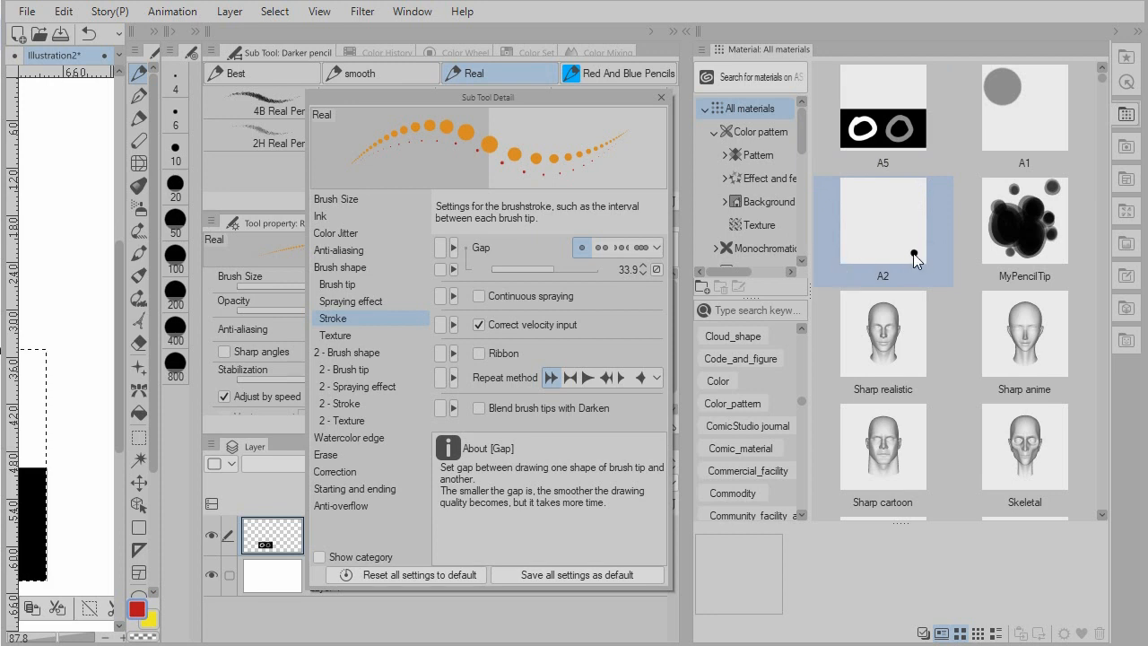
mouse_move(919, 263)
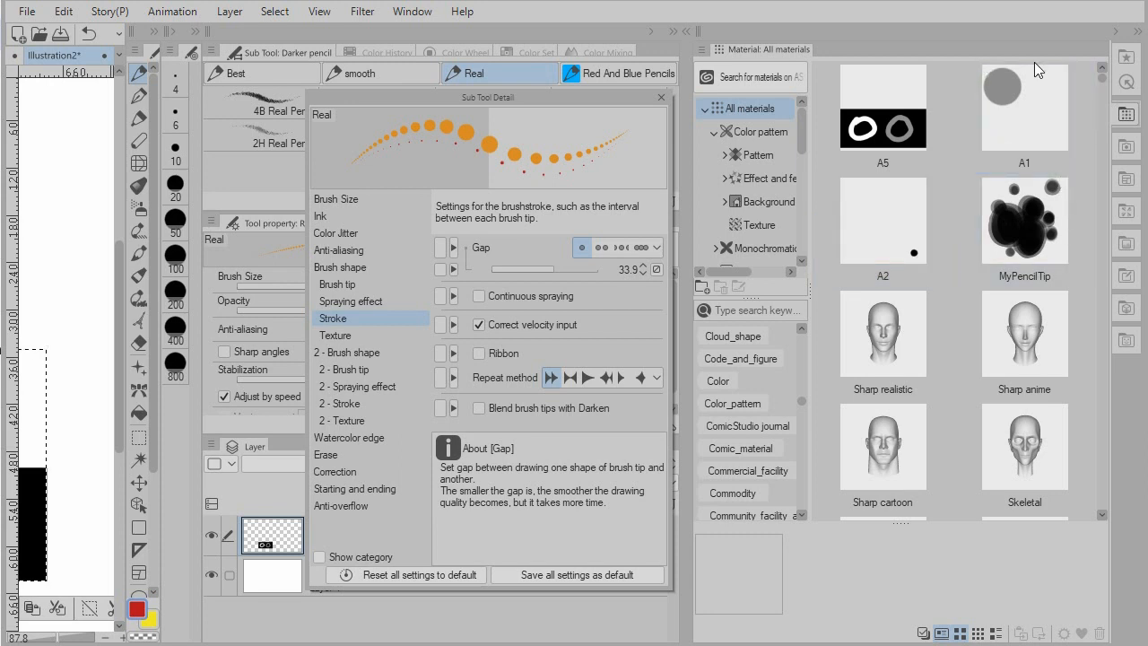
click(1024, 108)
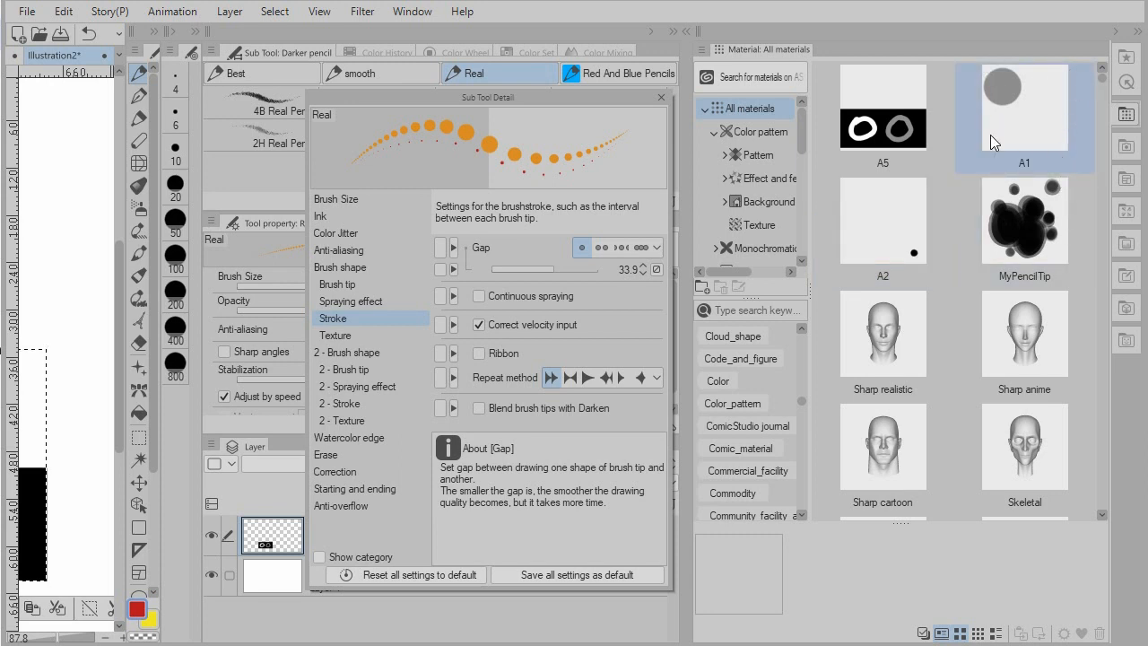
mouse_move(1049, 95)
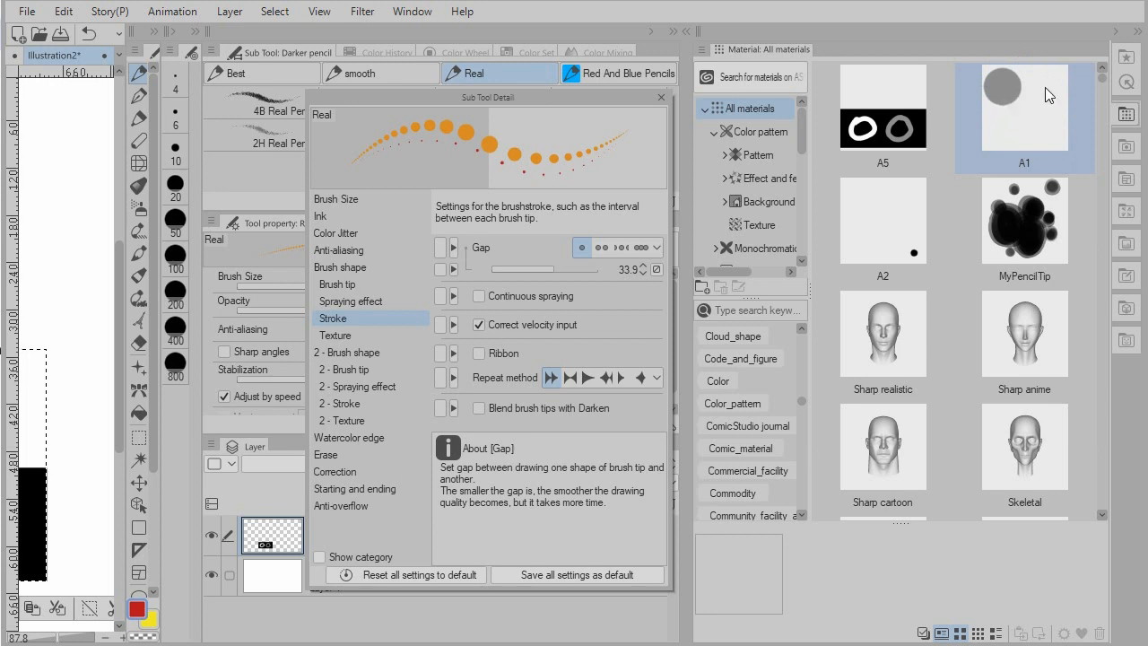
mouse_move(1002, 101)
text(A6)
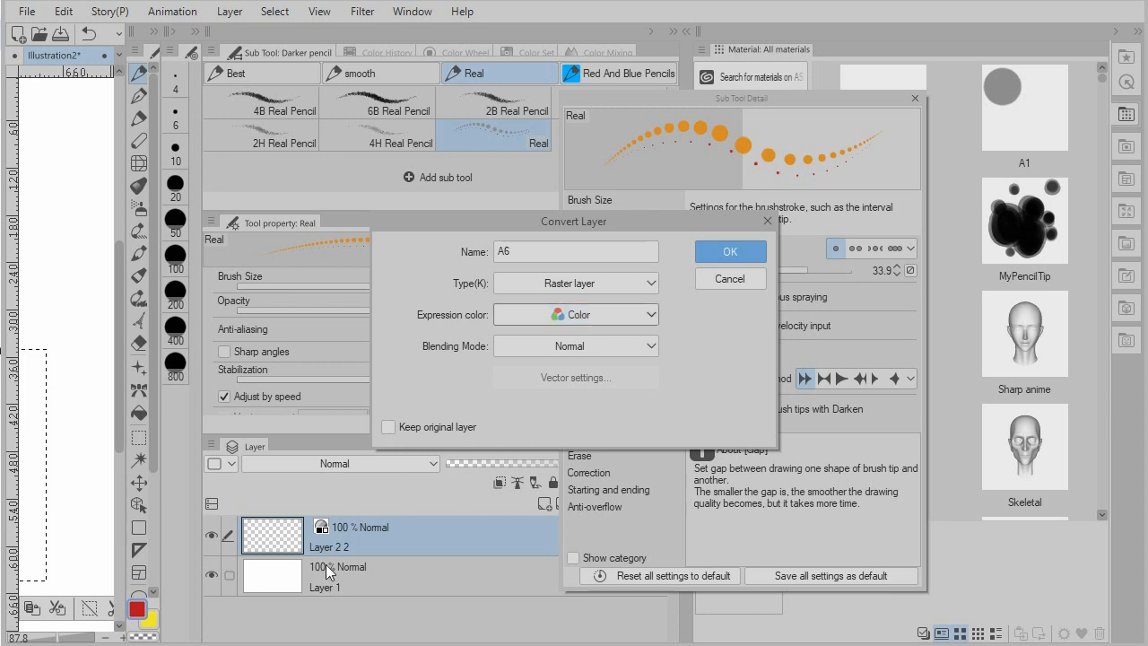
mouse_move(559, 336)
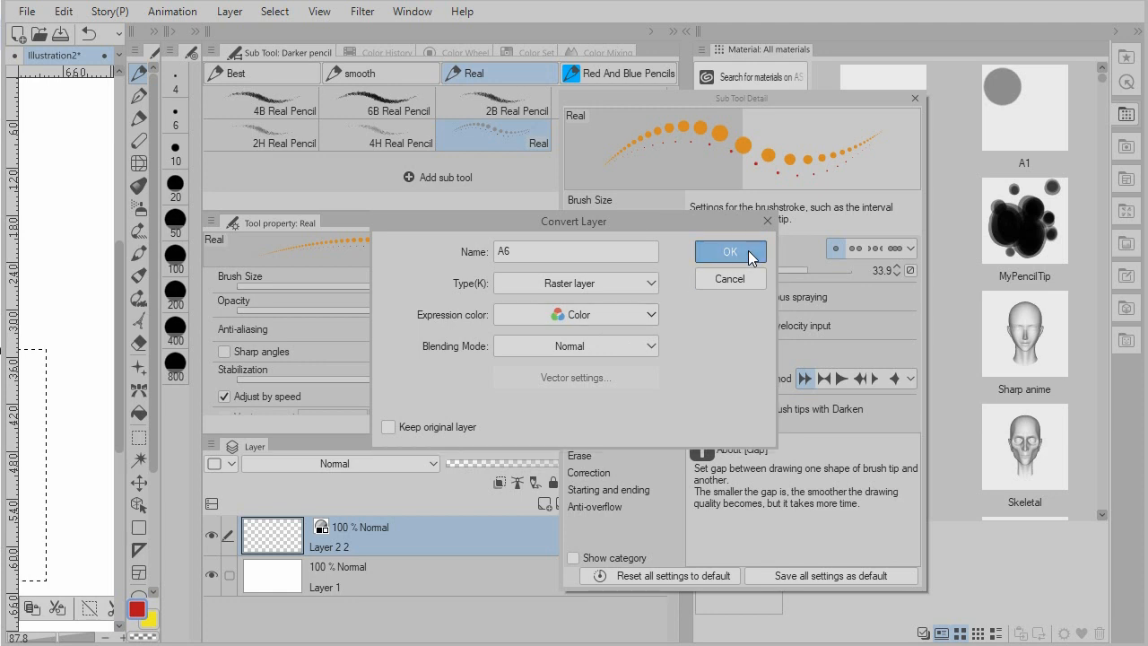
Step: Confirm converting the scribble layer to a raster layer named A6
click(730, 251)
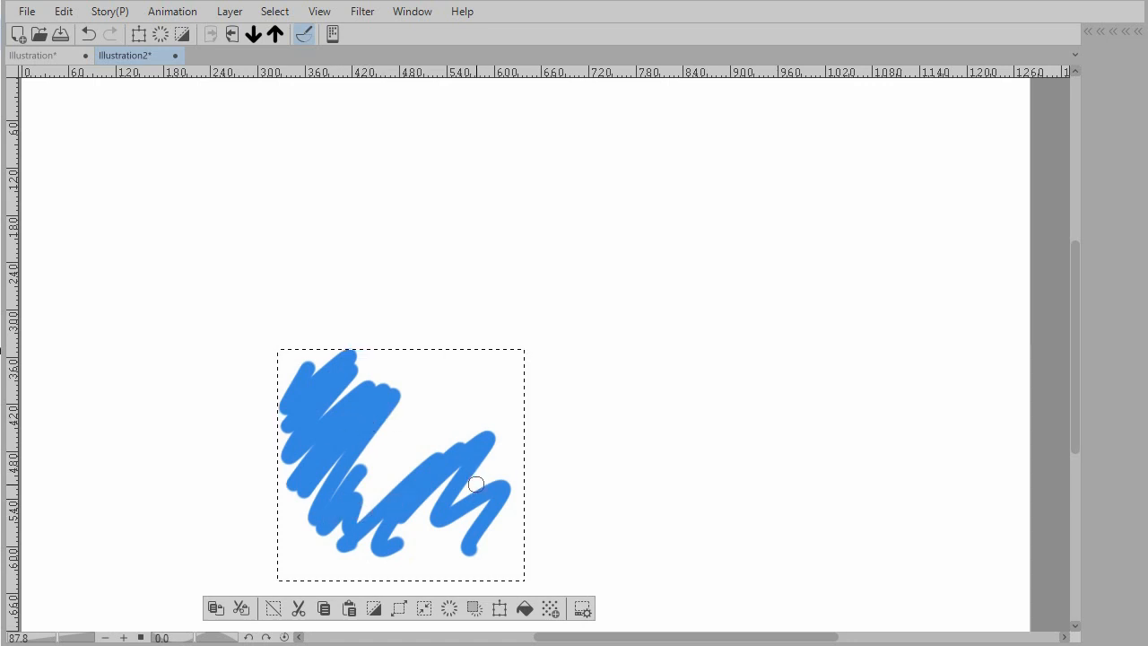
mouse_move(472, 485)
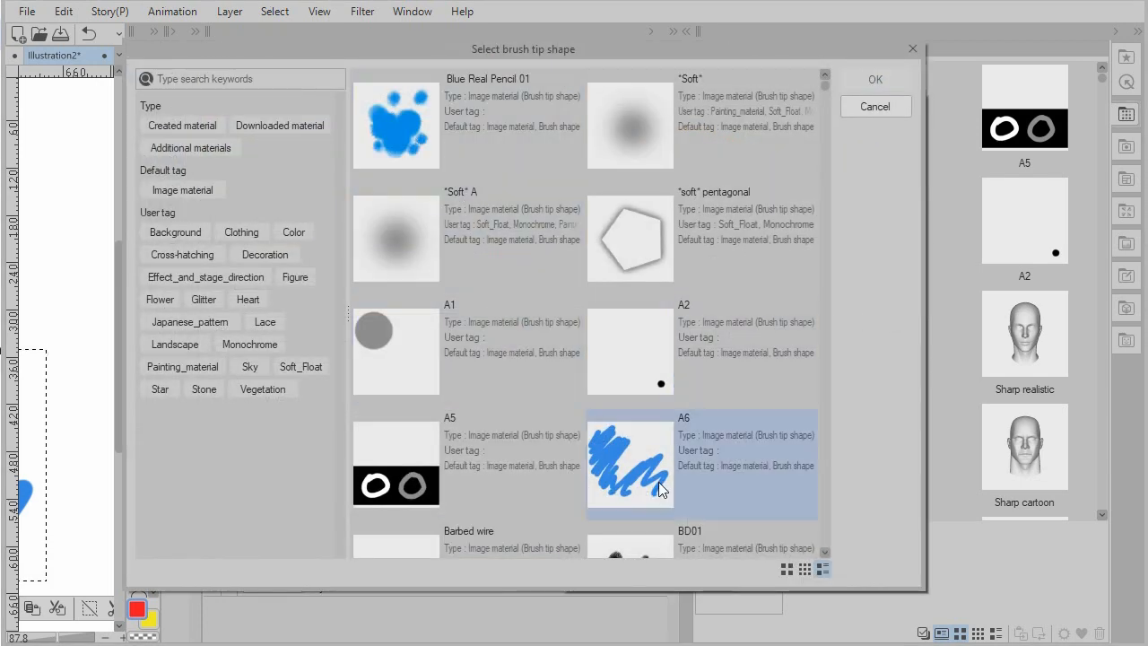
Step: Confirm A6 as the tip shape and delete the A2 dot tip
click(875, 79)
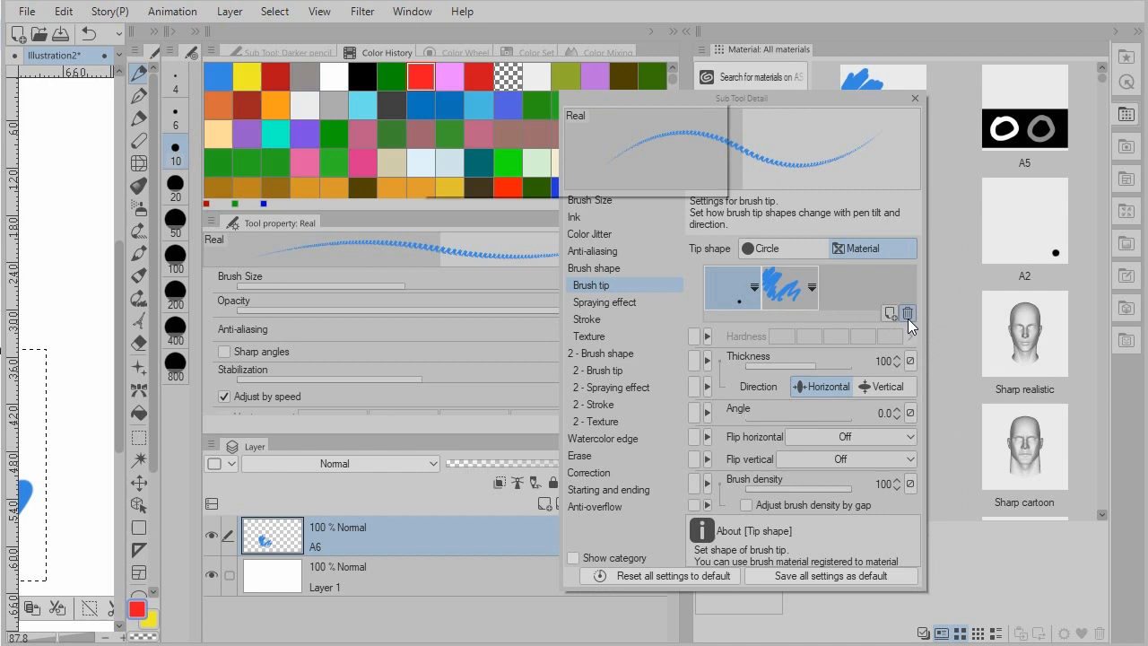
click(907, 312)
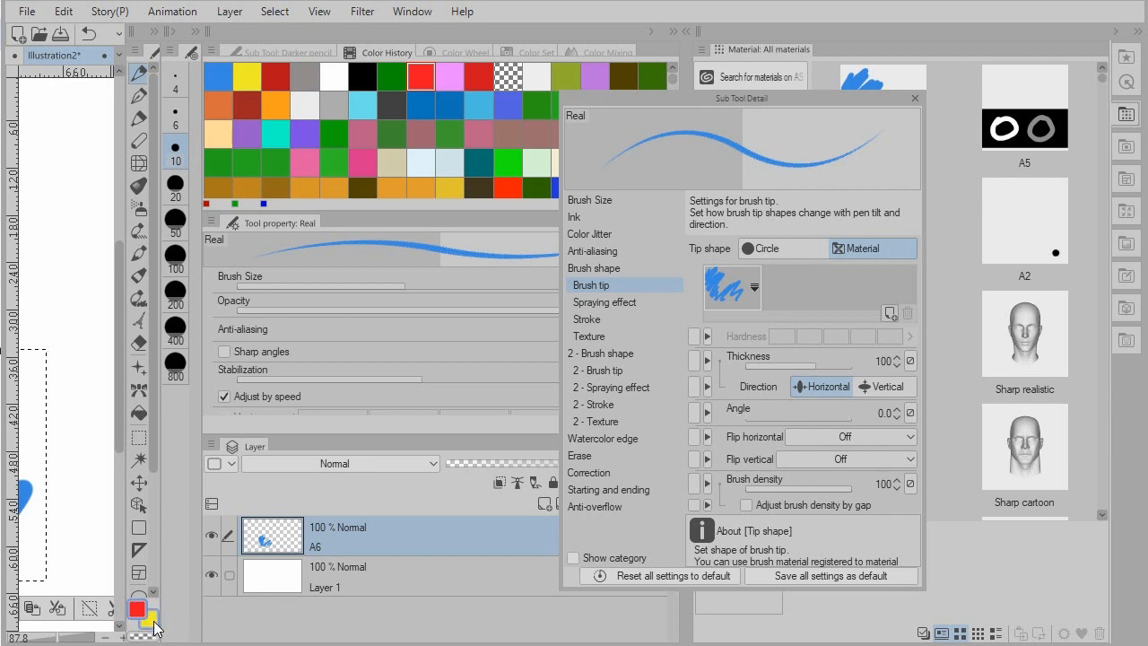
mouse_move(509, 269)
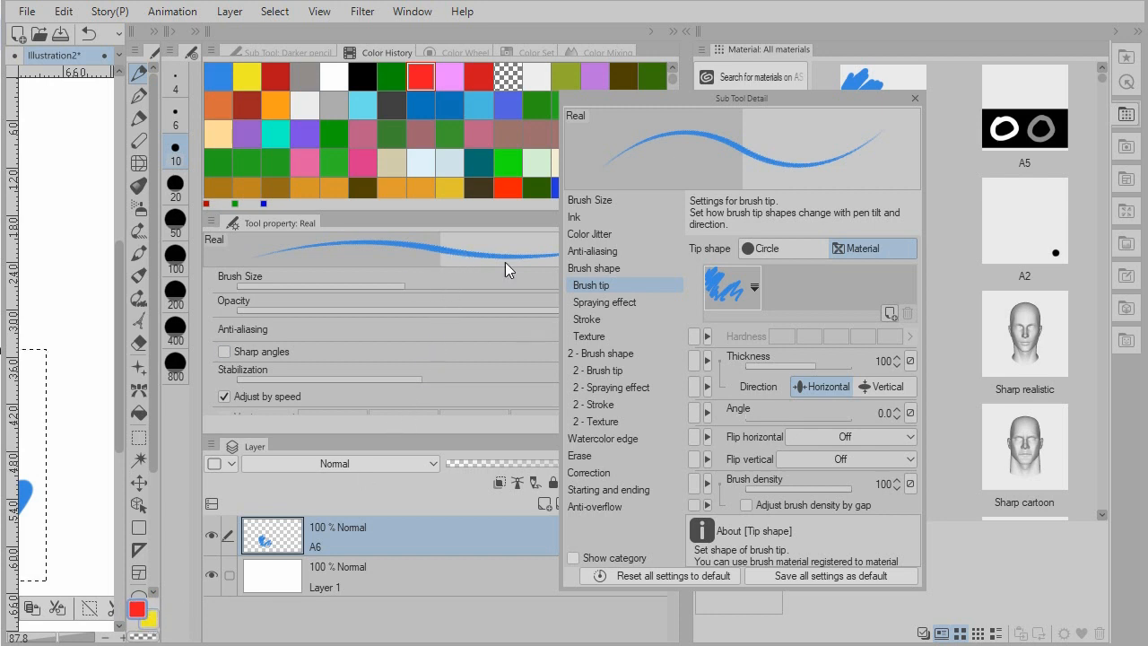
mouse_move(731, 300)
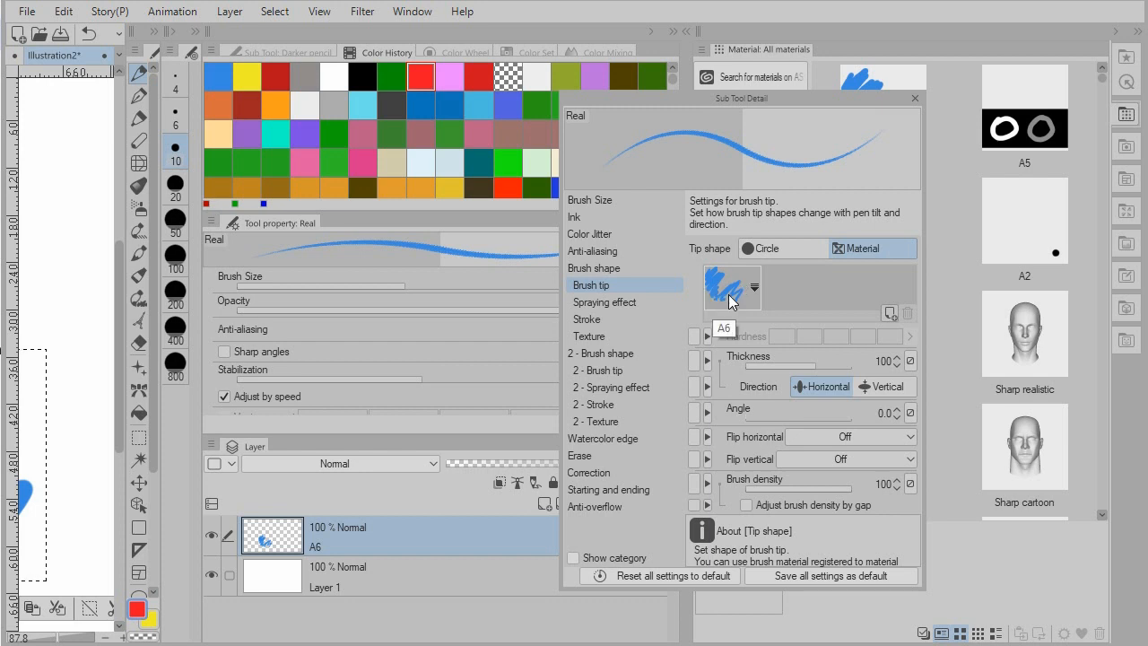